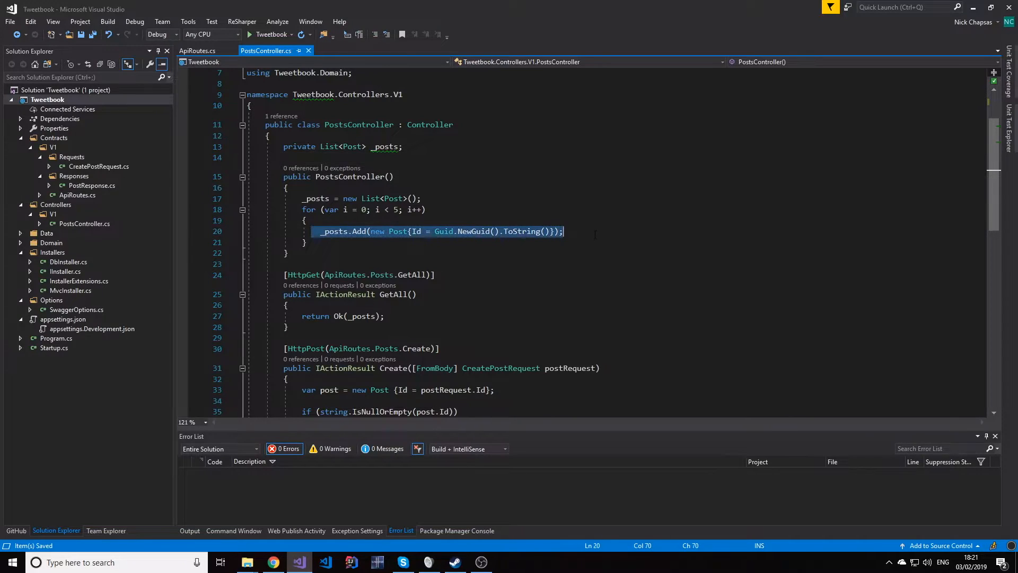
pyautogui.moveTo(423, 238)
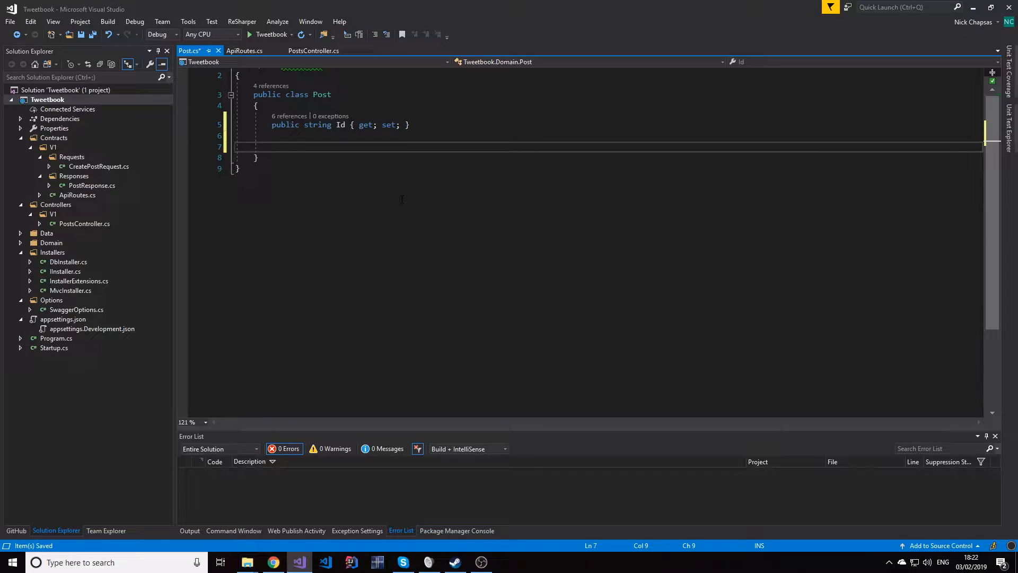
# - Add a string Name property to Post and seed posts with Id and Name $"Post Name {i}"
pyautogui.write('public TYPE Type { get; set; }')
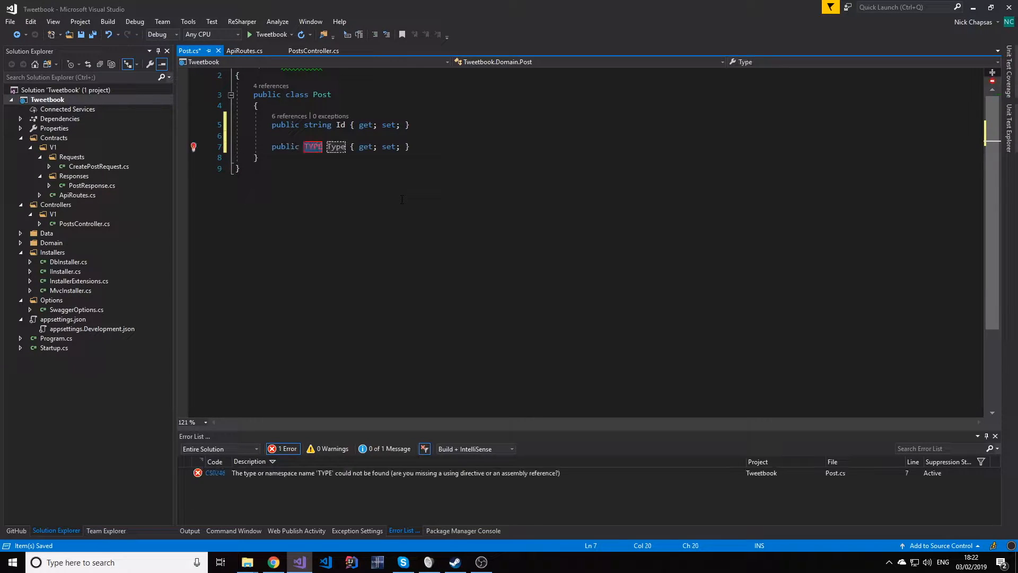
pyautogui.write('string')
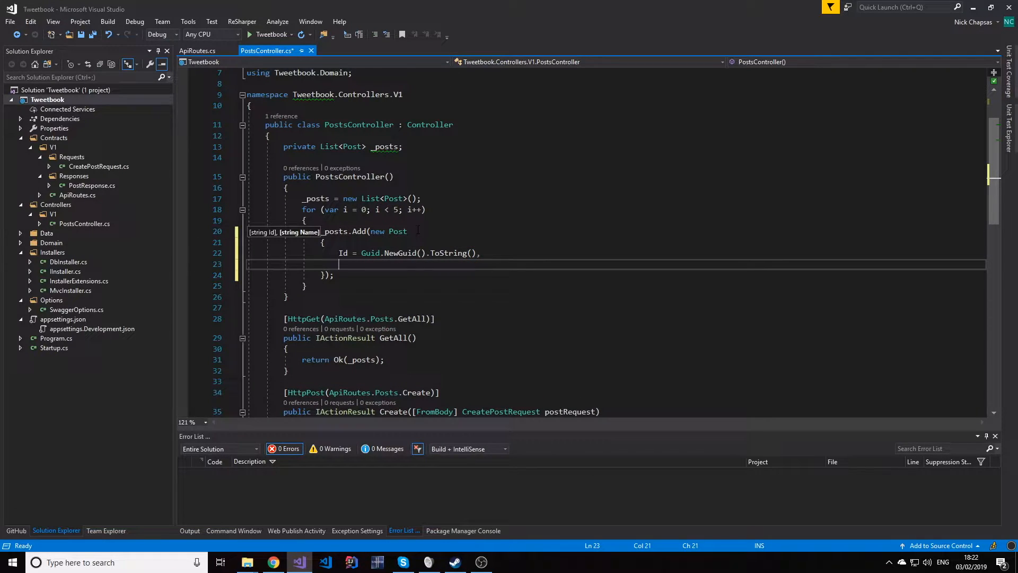
pyautogui.write('Na')
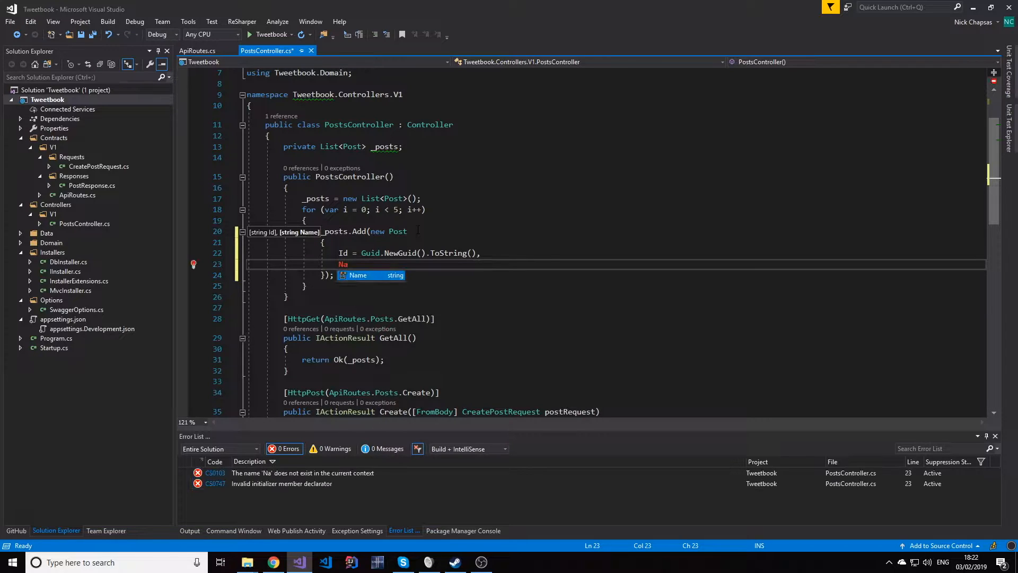
pyautogui.write('Name = "Pos"')
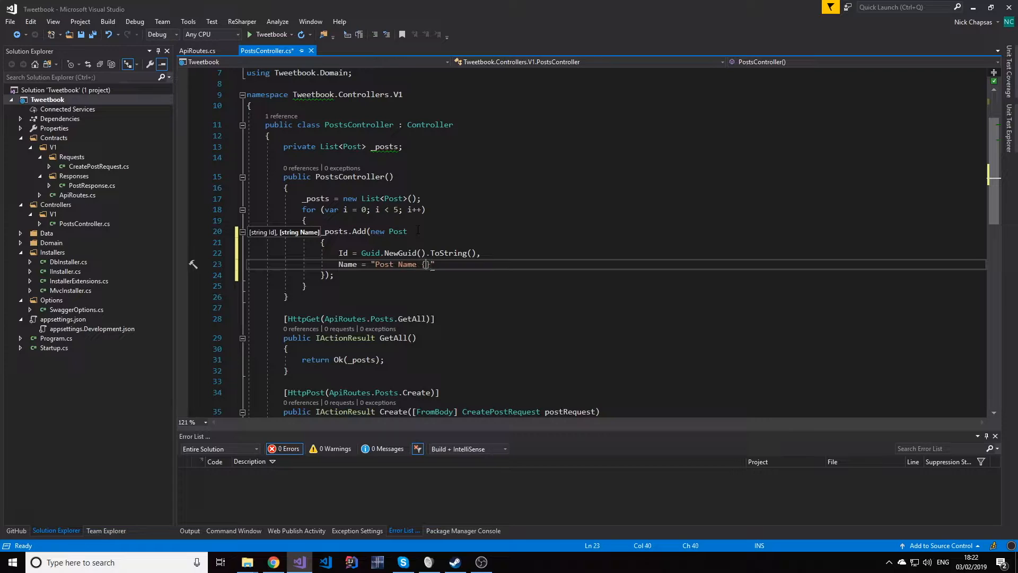
pyautogui.write('$')
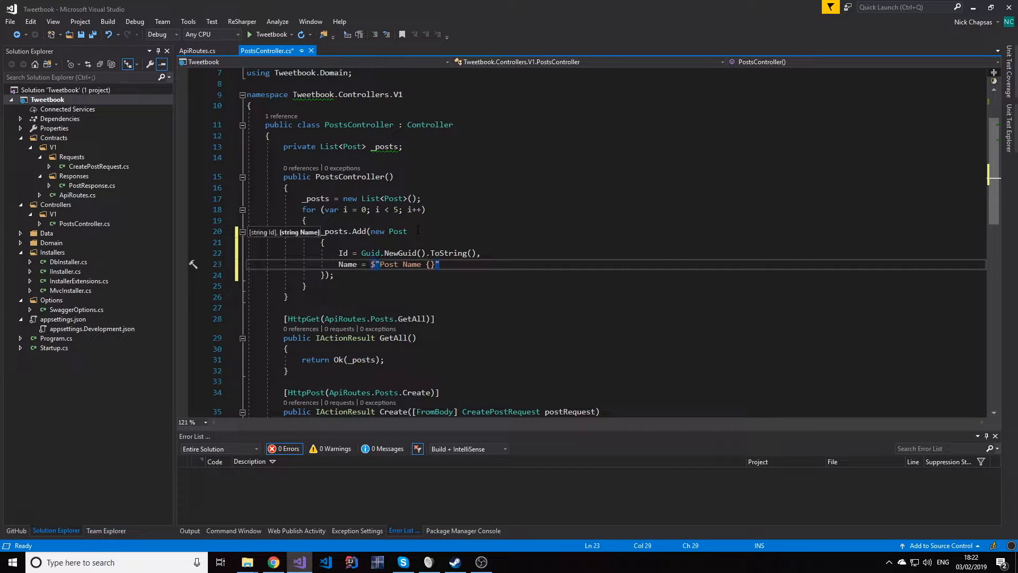
pyautogui.write('i')
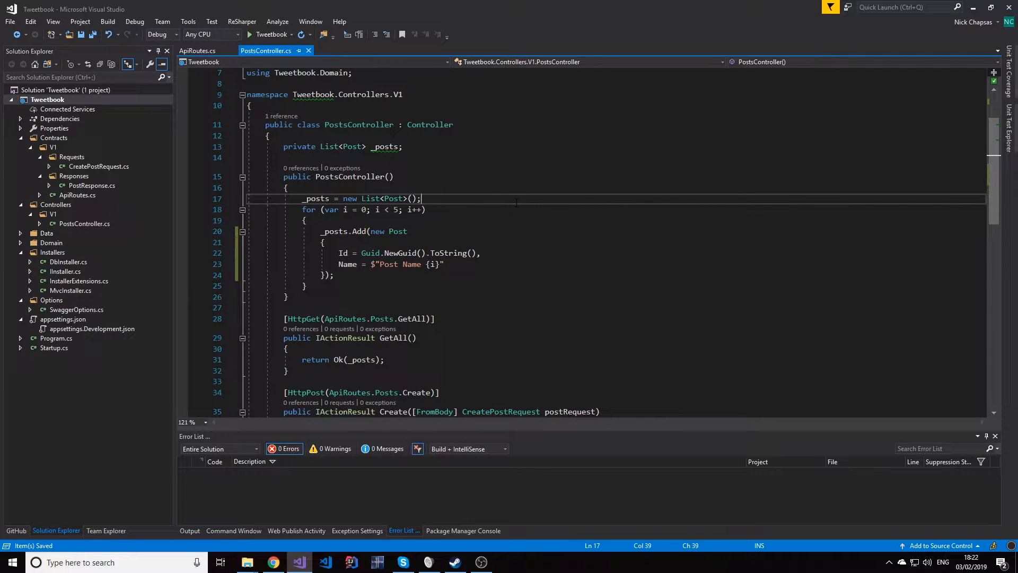
pyautogui.scroll(-3)
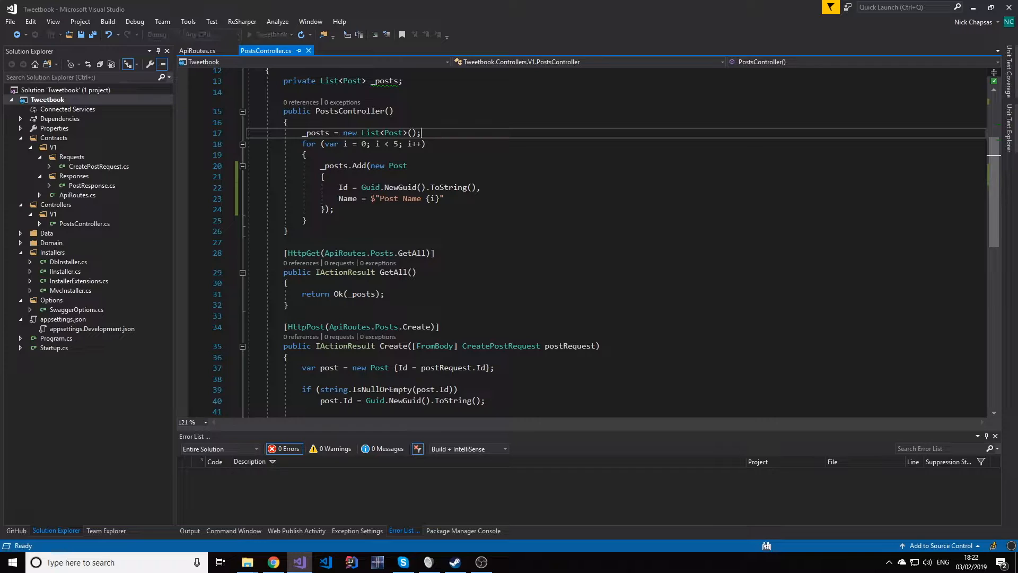
# - Run GET /api/v1/posts in Swagger and inspect the five returned post names
pyautogui.click(272, 563)
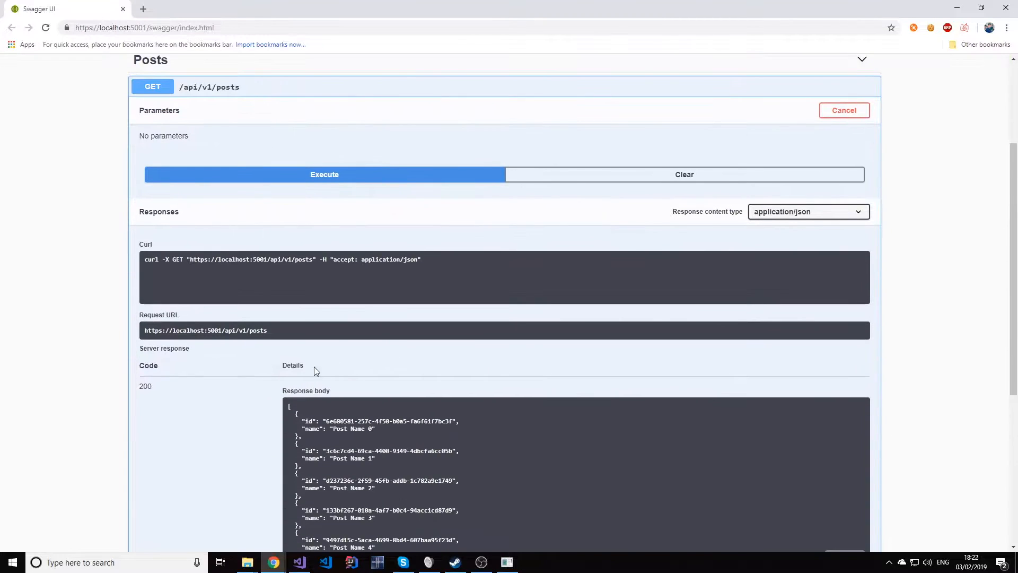
pyautogui.scroll(-3)
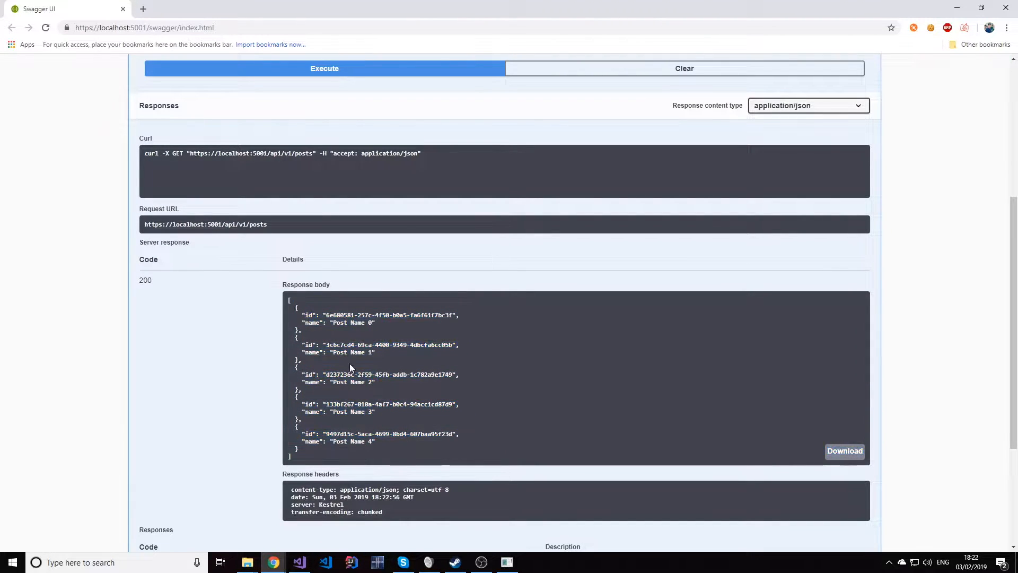
pyautogui.moveTo(289, 314); pyautogui.dragTo(461, 448)
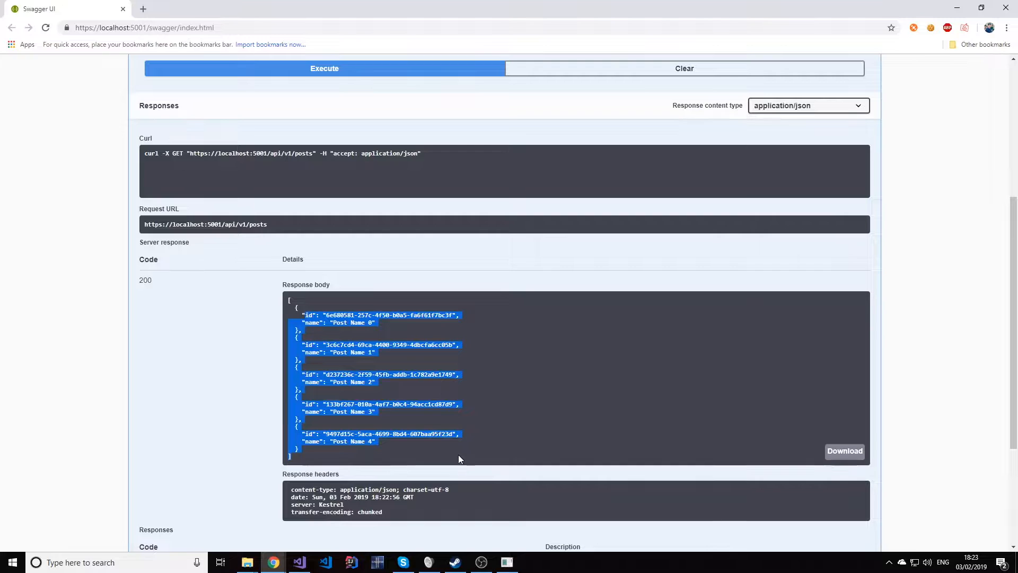
pyautogui.moveTo(361, 369)
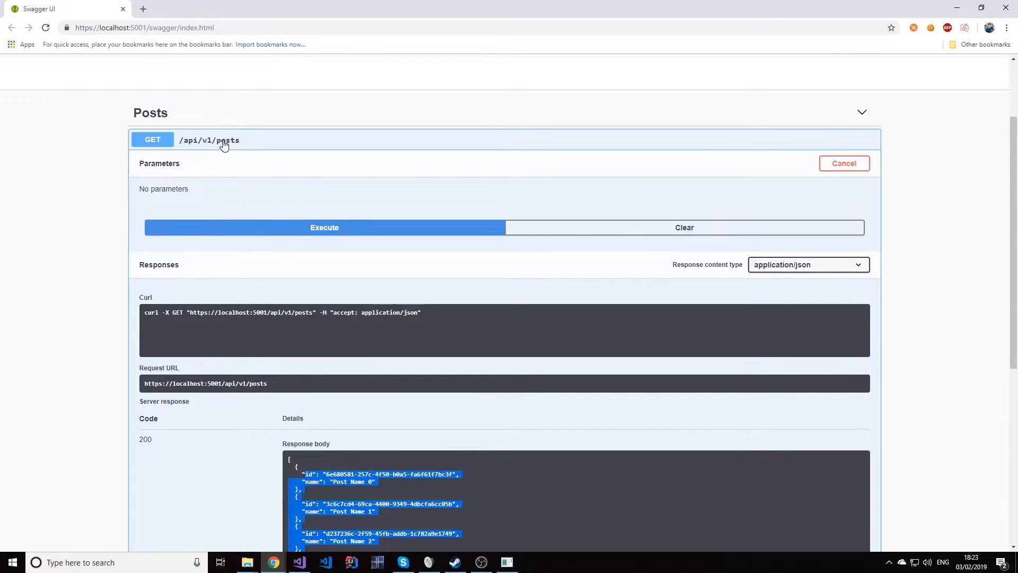
pyautogui.moveTo(283, 263)
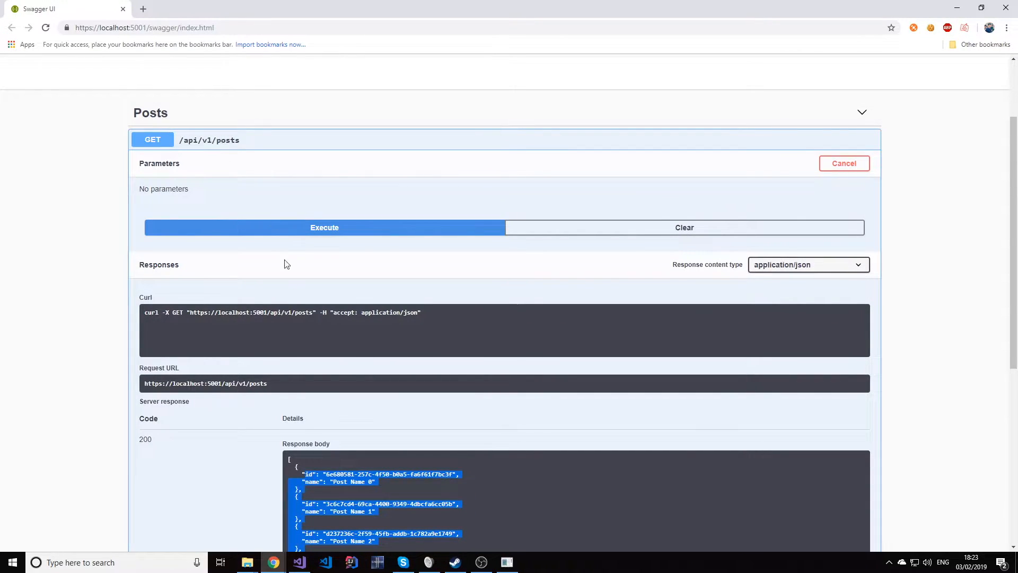
pyautogui.moveTo(361, 426)
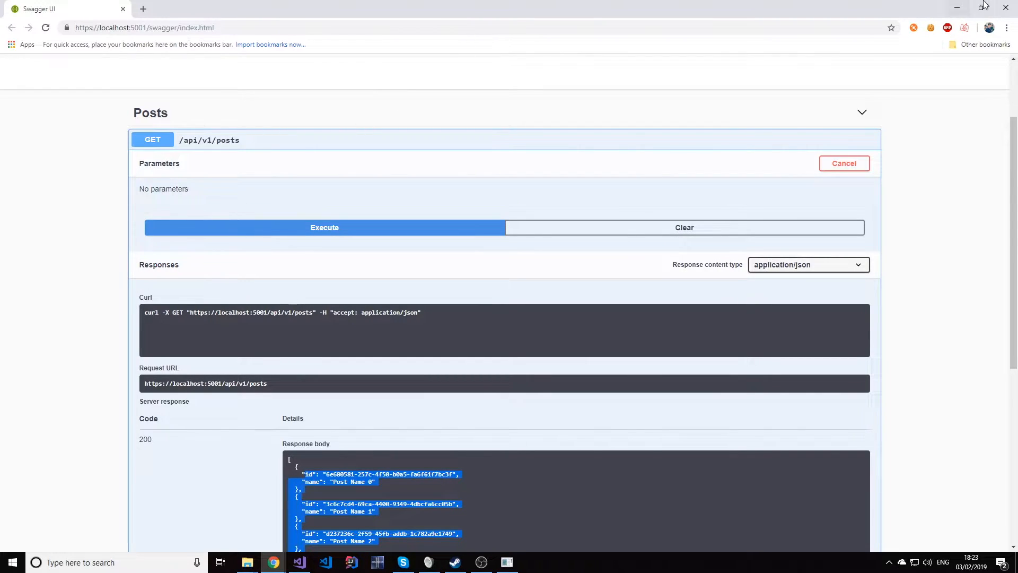
pyautogui.click(298, 562)
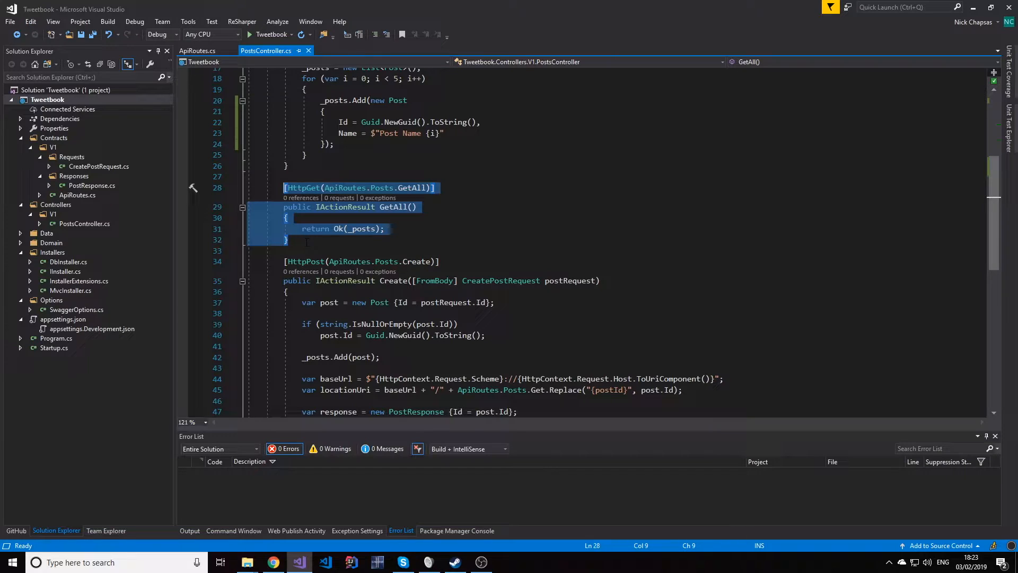
# - Paste a copy of GetAll and rewrite it as Get with HttpGet and a FromRoute Guid
pyautogui.press('ctrl+v')
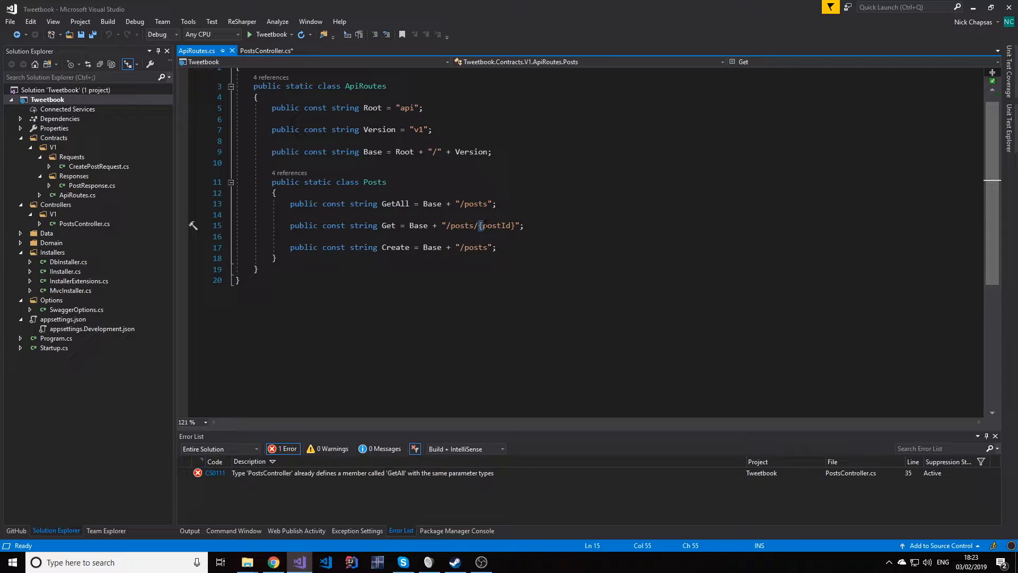
pyautogui.doubleClick(497, 226)
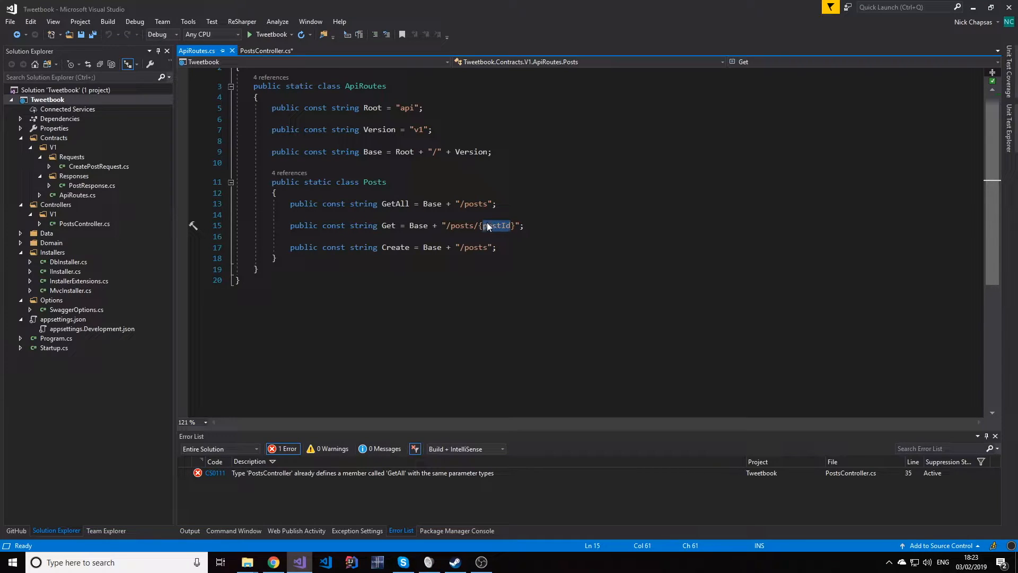
pyautogui.click(266, 51)
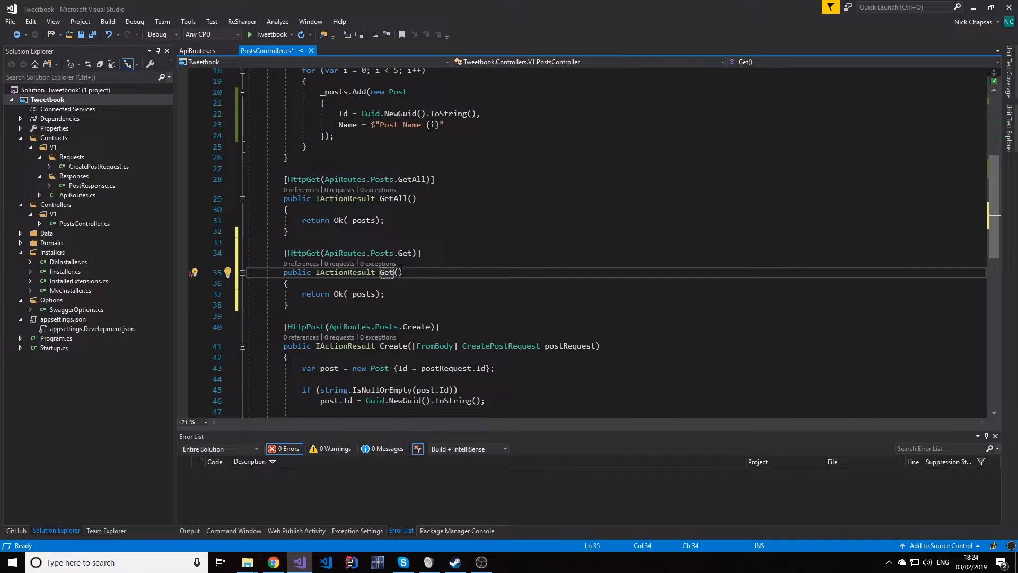
pyautogui.write('[]')
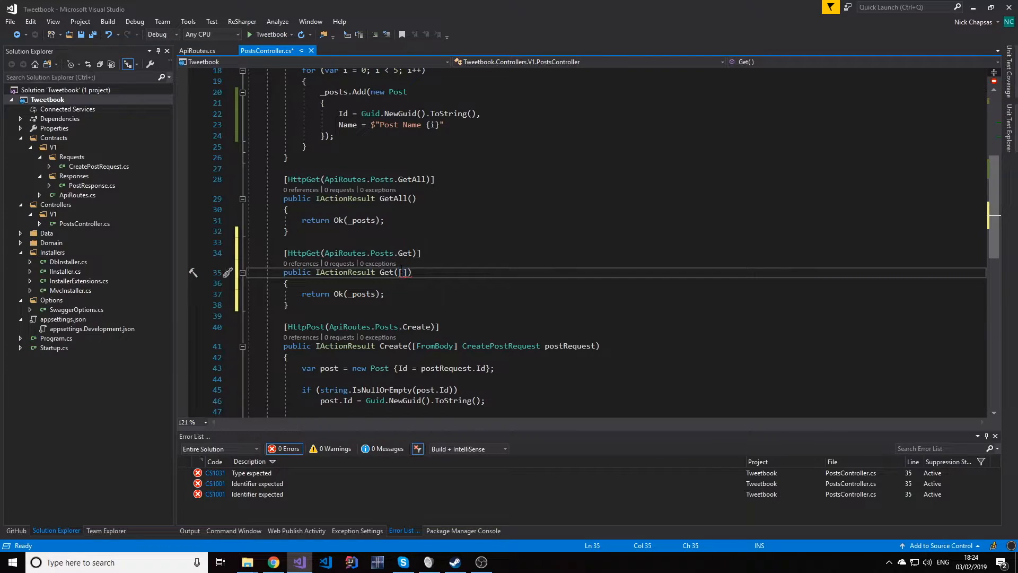
pyautogui.write('Http')
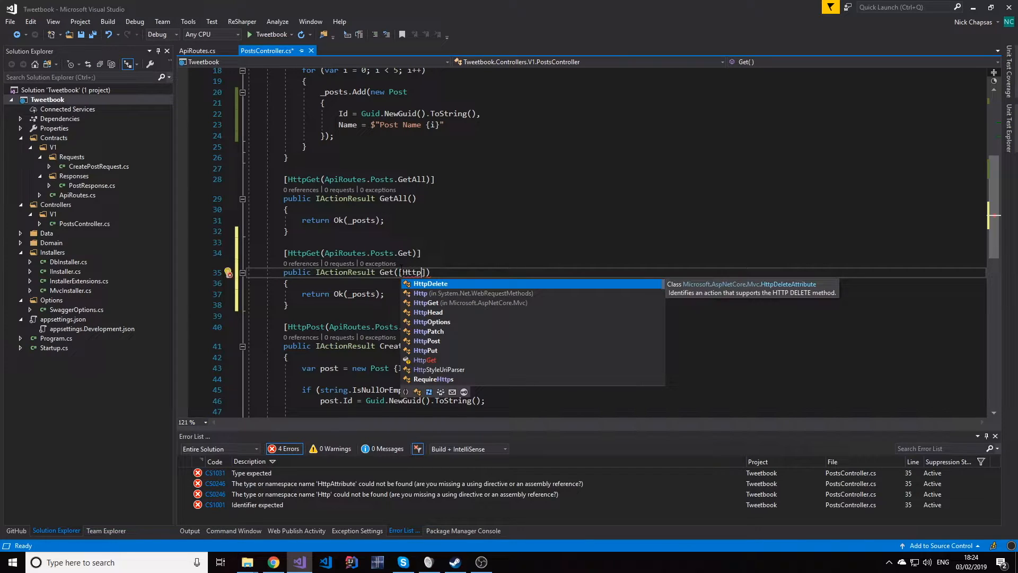
pyautogui.write('FromRo')
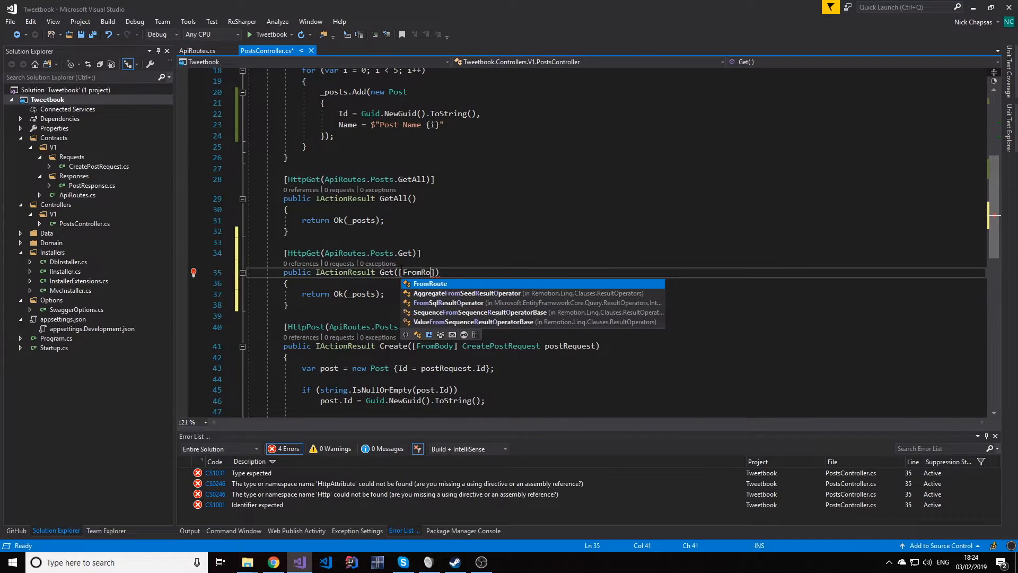
pyautogui.write('Guid postId')
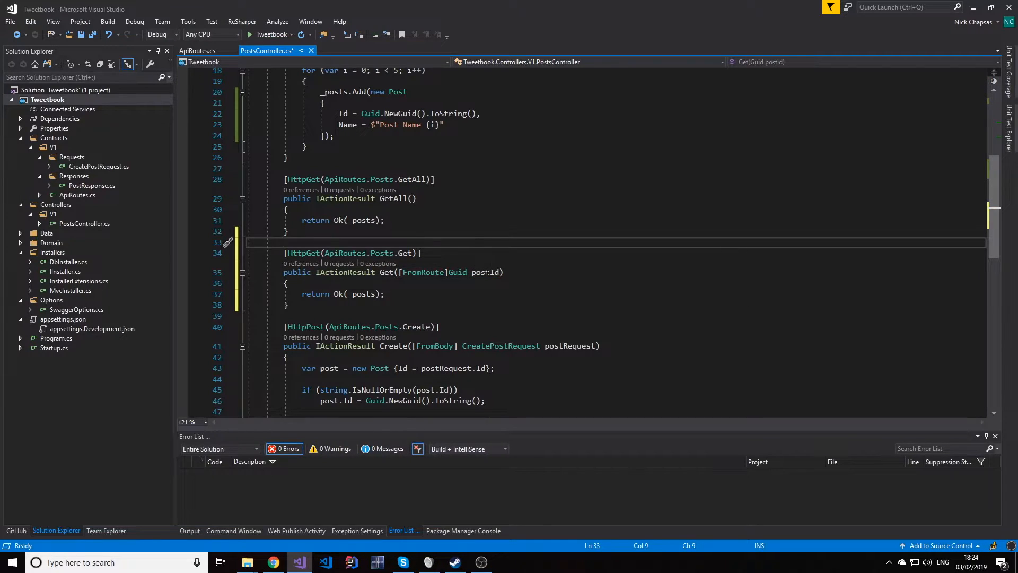
# - Match the postId parameter against the {postId} placeholder in ApiRoutes
pyautogui.doubleClick(485, 272)
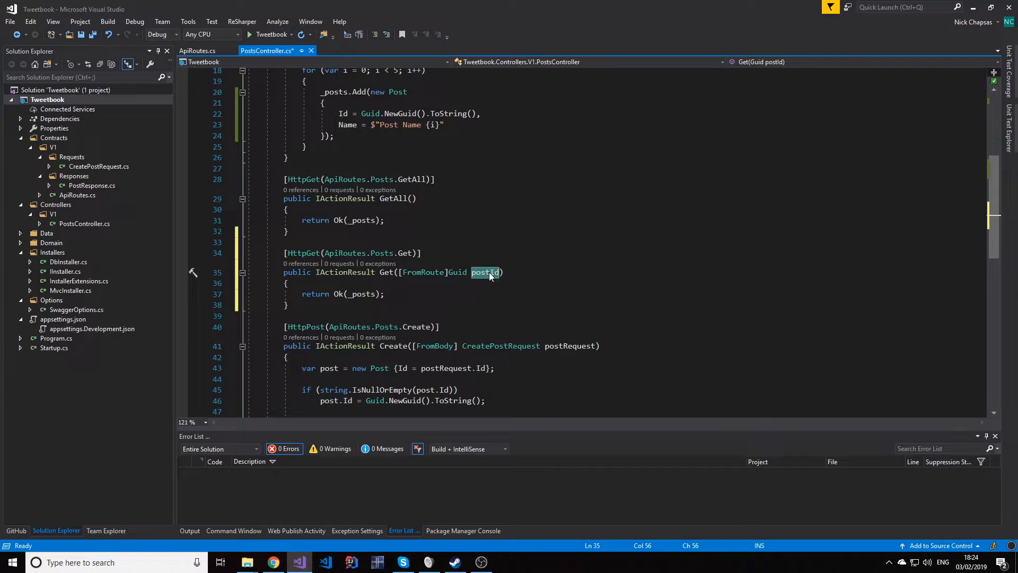
pyautogui.moveTo(484, 273)
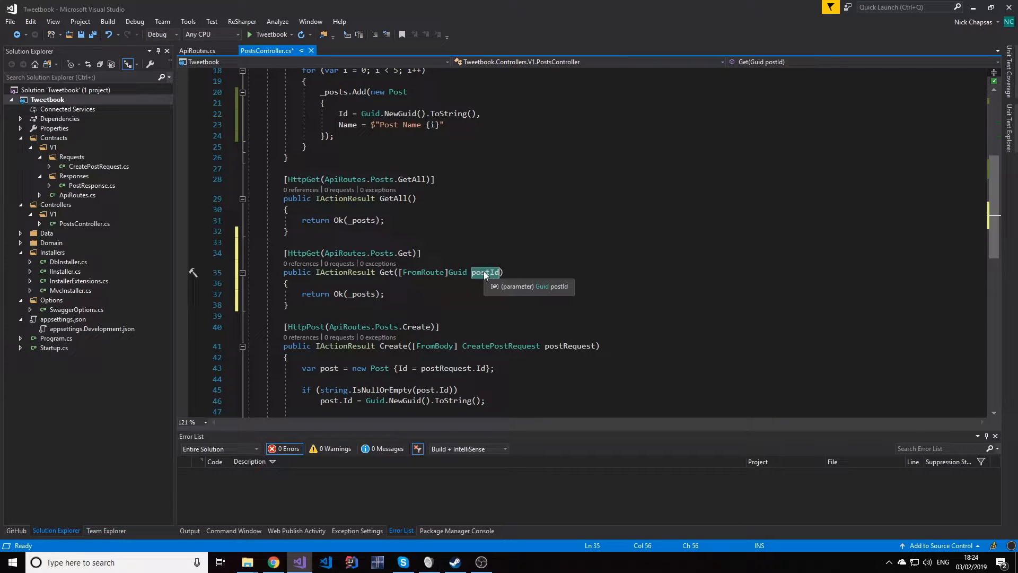
pyautogui.click(197, 51)
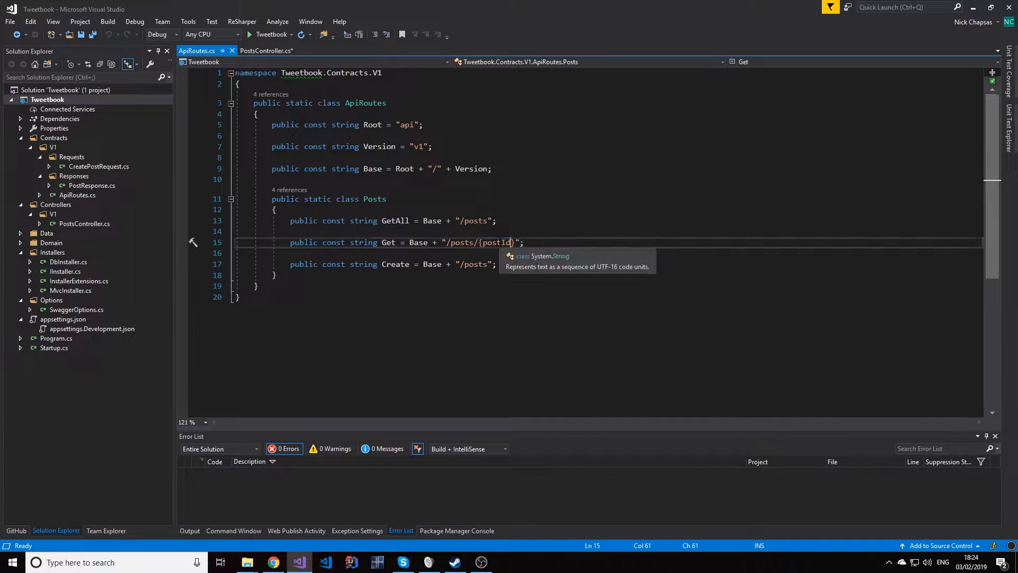
pyautogui.write(':Guid')
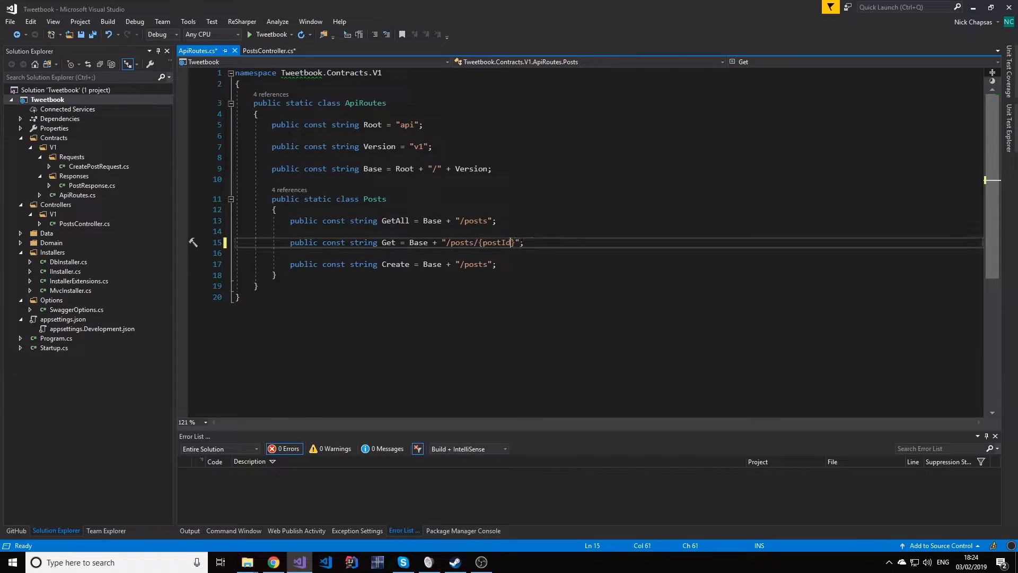
pyautogui.click(267, 51)
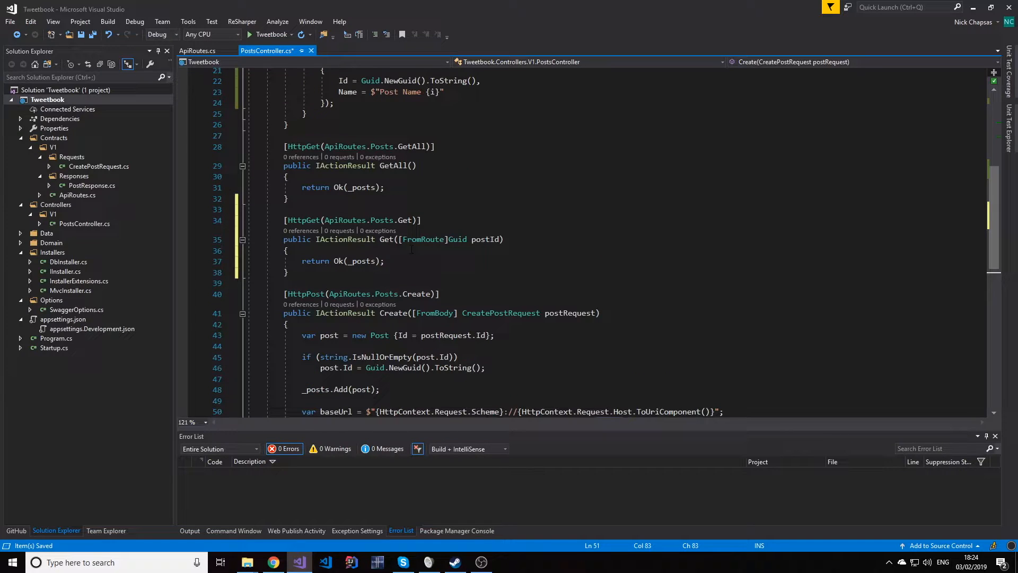
# - Make the _posts list field readonly
pyautogui.click(289, 249)
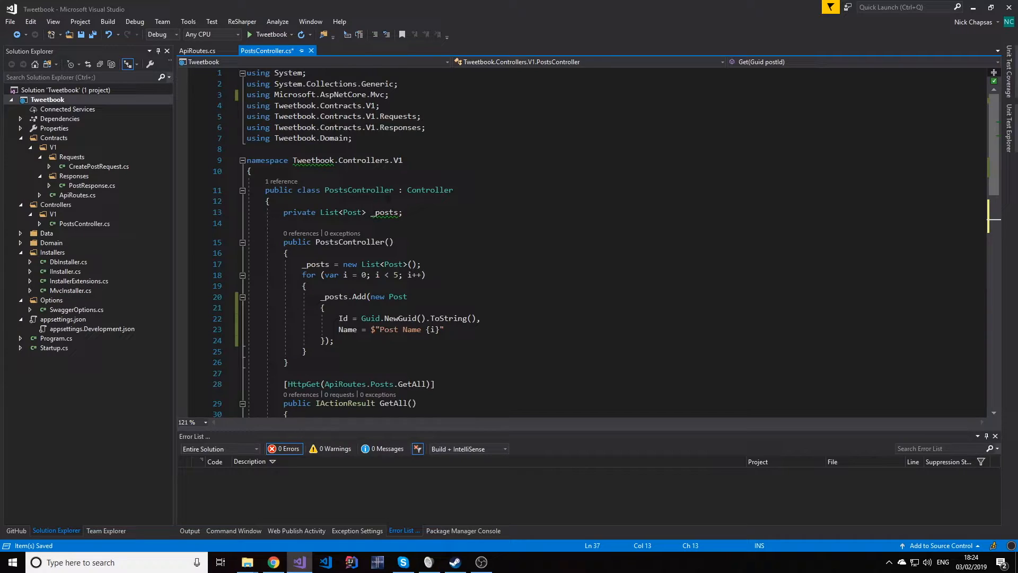
pyautogui.click(329, 212)
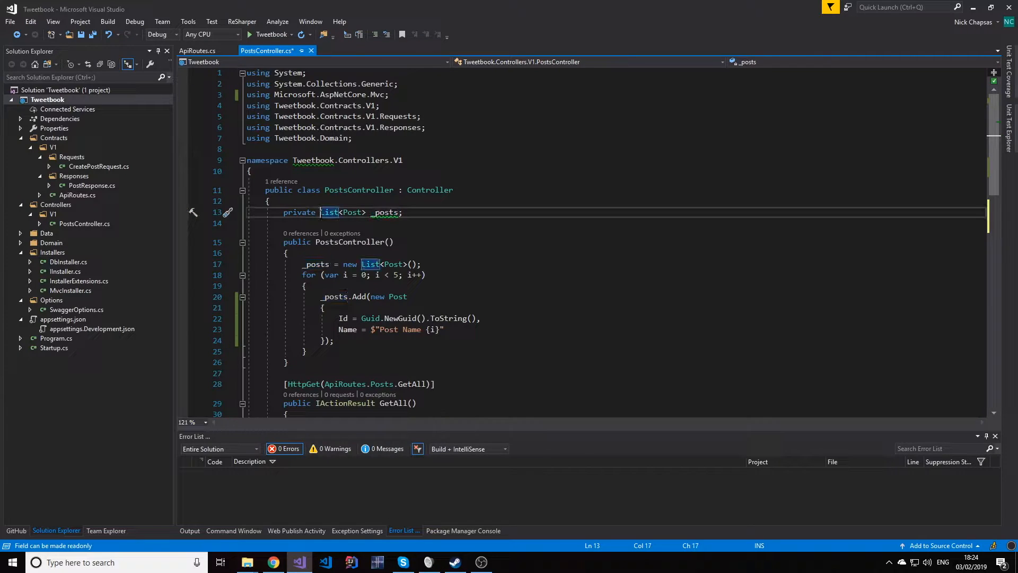
pyautogui.write('readonly')
pyautogui.write('var post =')
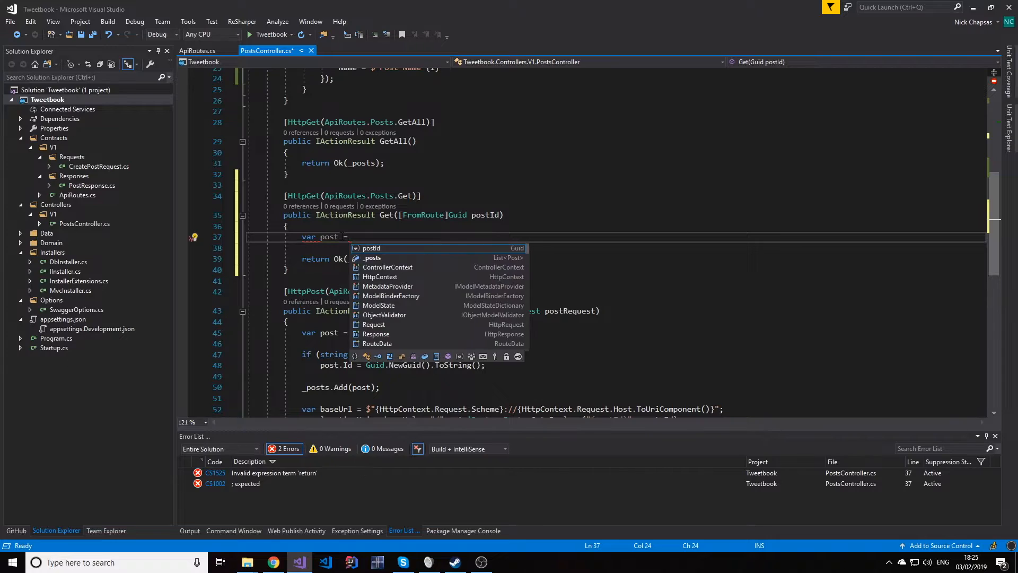
# - Look up the post with _posts.SingleOrDefault(x => x.Id == postId)
pyautogui.write('_posts.')
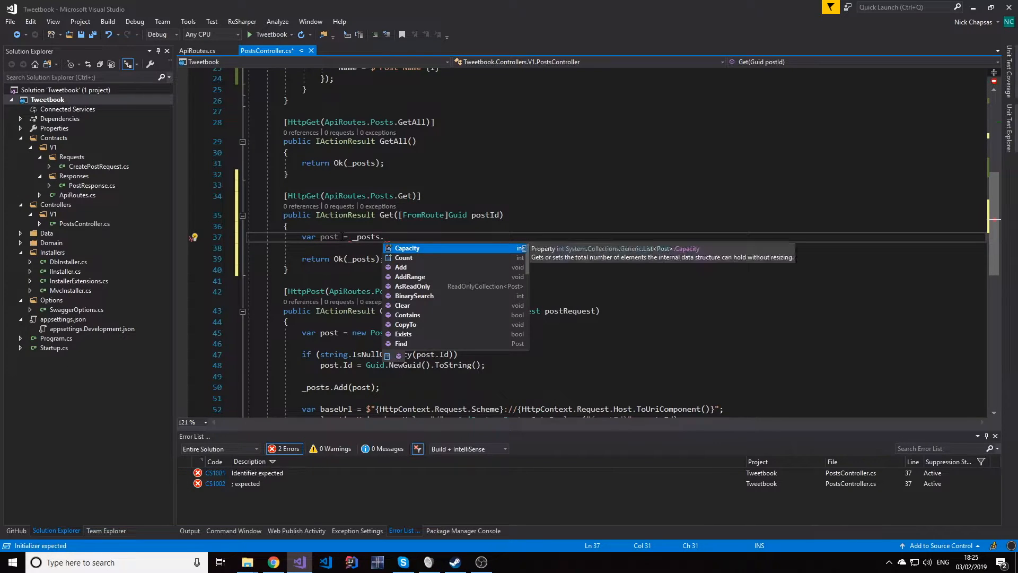
pyautogui.write('SingleOrDefault(x=>x.')
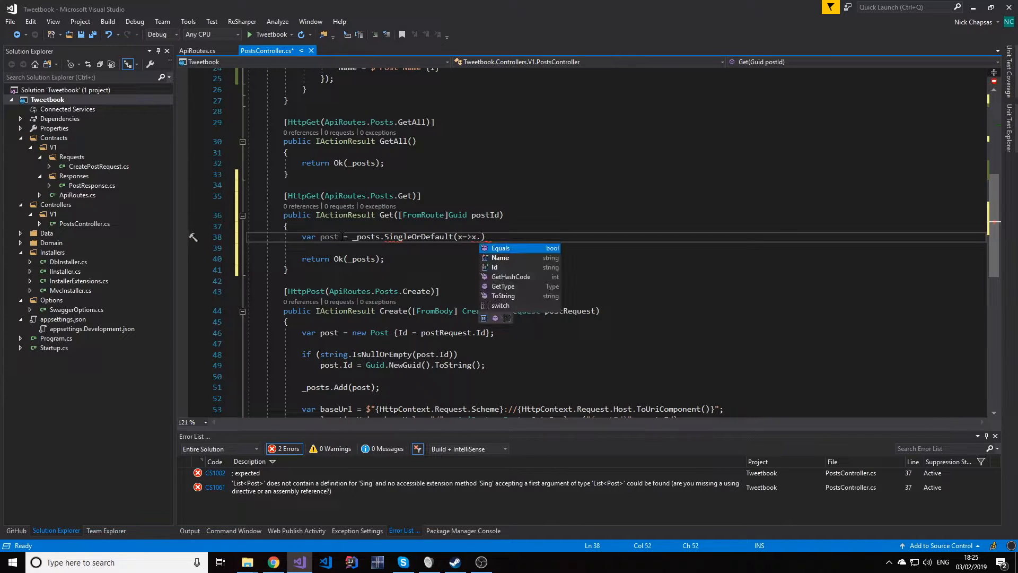
pyautogui.write('Id ==')
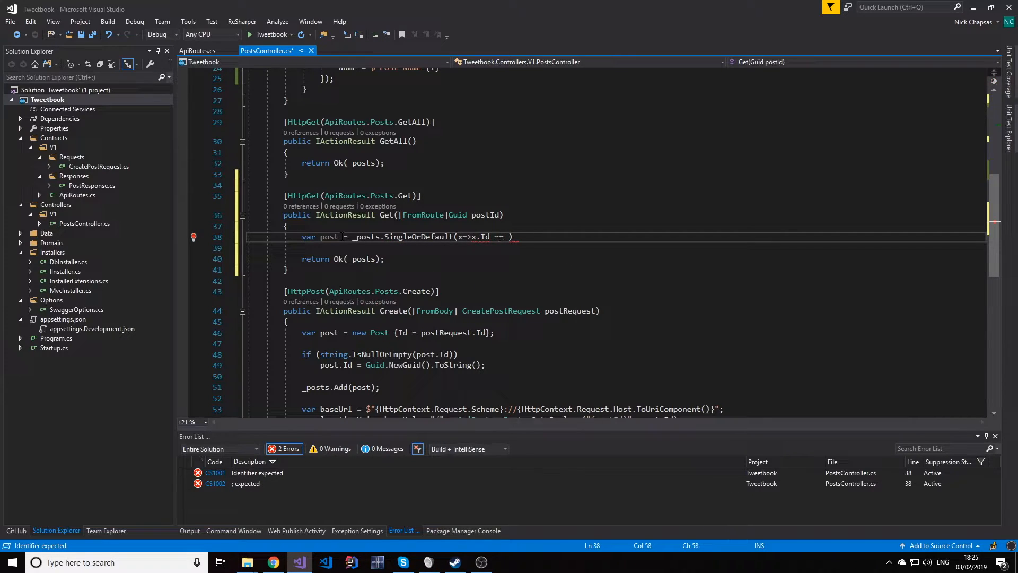
pyautogui.write('post')
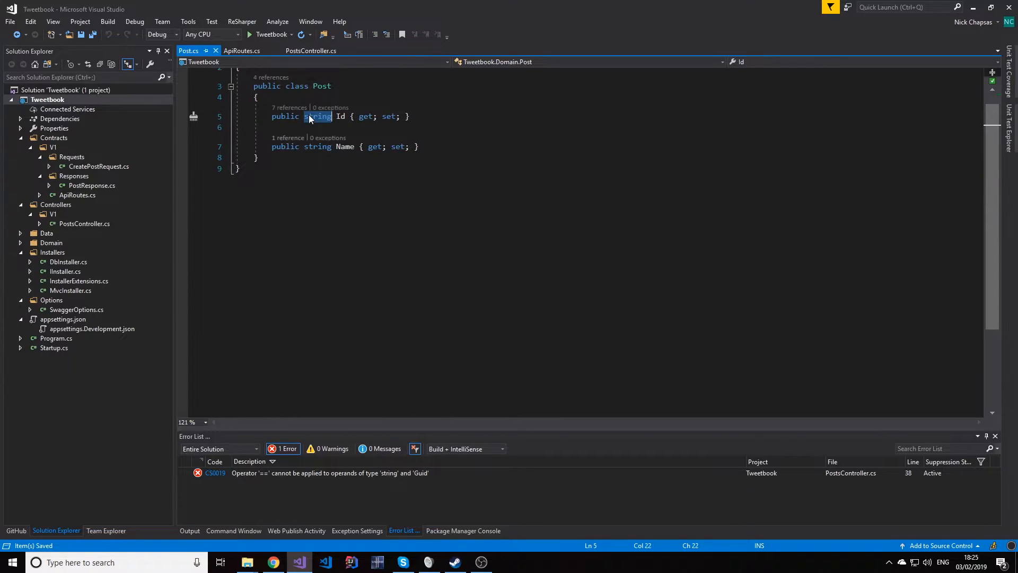
# - Change Id to Guid in Post, CreatePostRequest and PostResponse, fixing controller usages
pyautogui.write('Guid Id { get; set;')
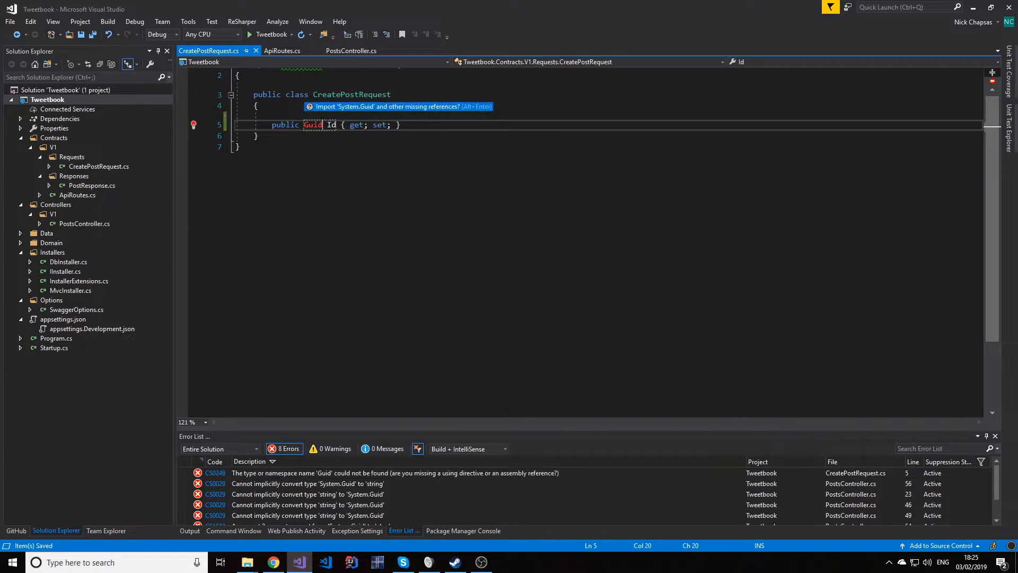
pyautogui.click(350, 51)
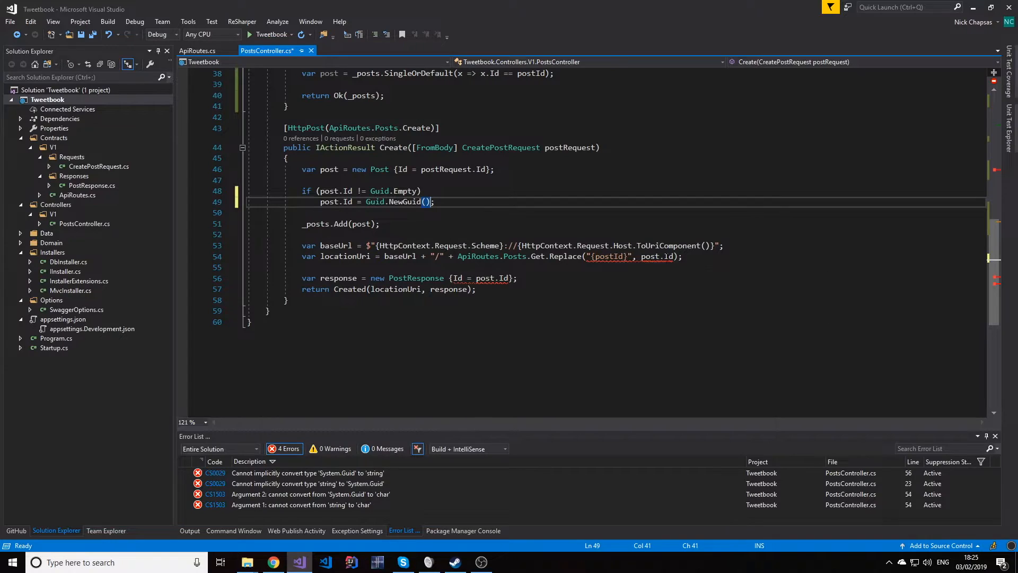
pyautogui.write('.ToString()')
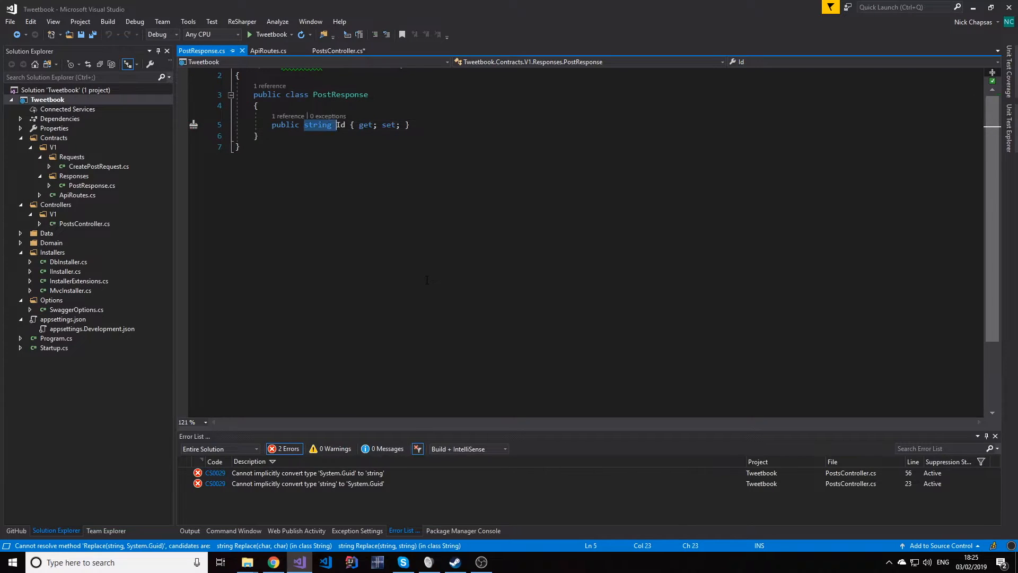
pyautogui.write('Guid')
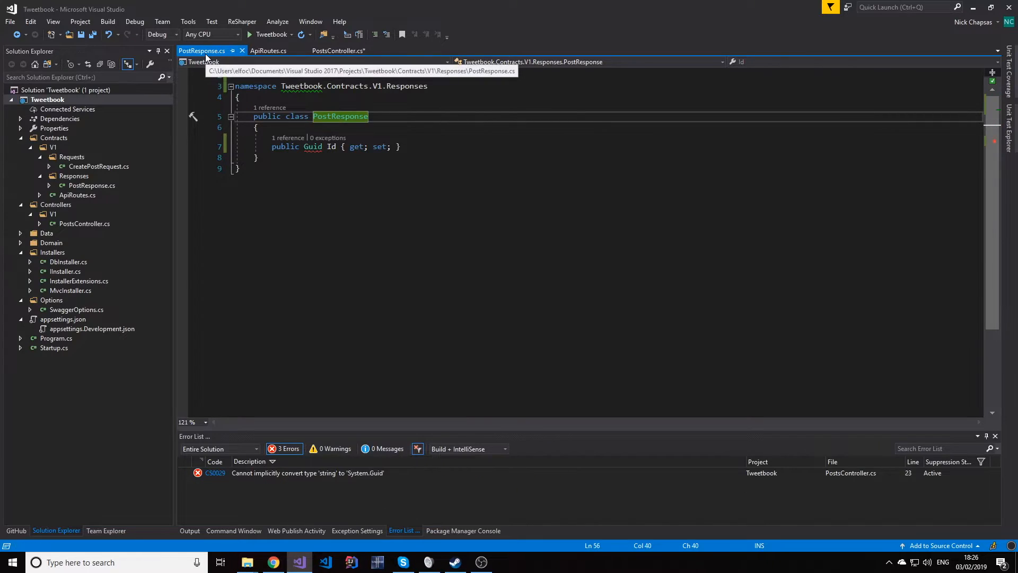
pyautogui.click(338, 51)
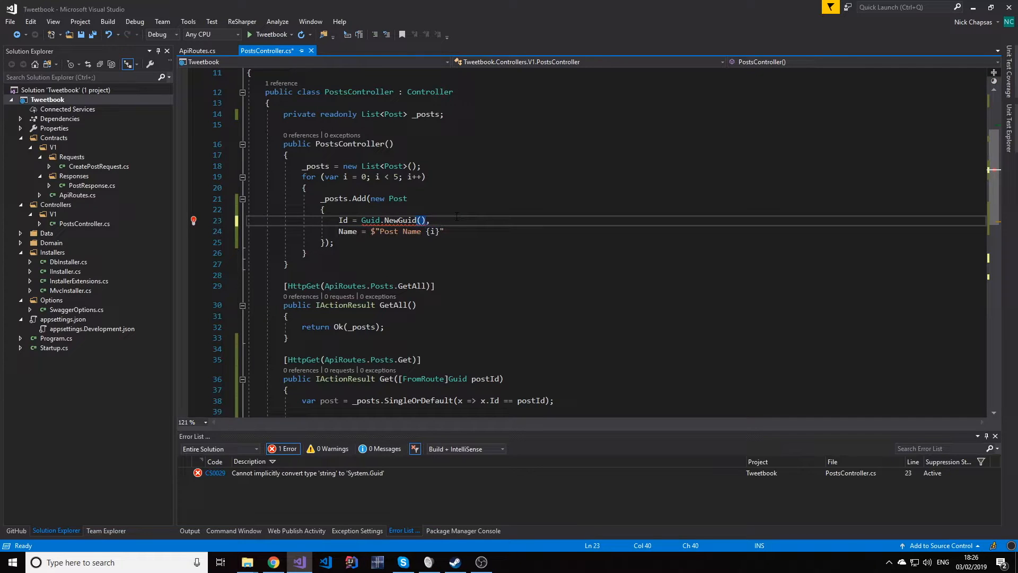
# - Return NotFound() when post is null, otherwise return Ok(post)
pyautogui.scroll(-3)
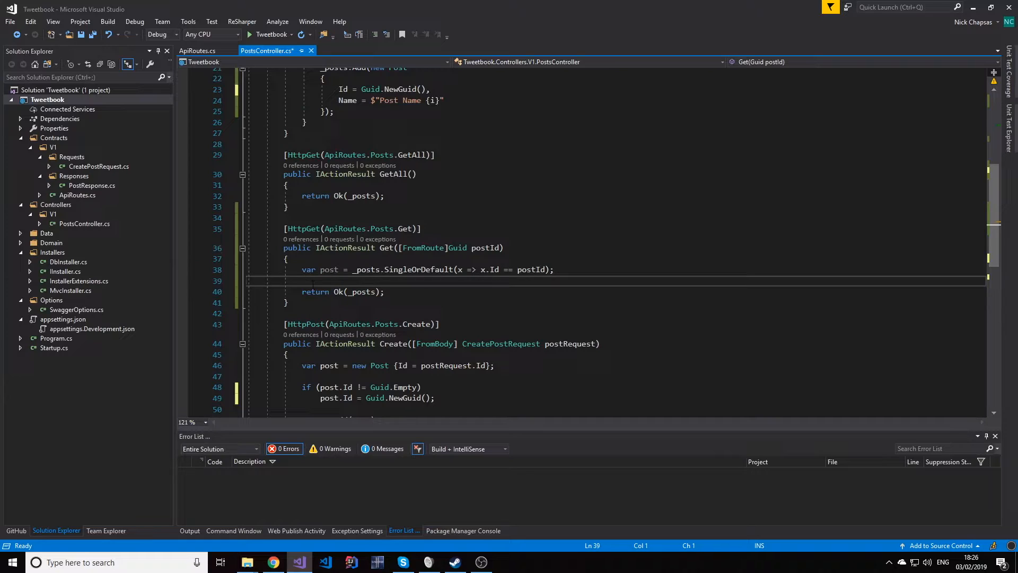
pyautogui.doubleClick(418, 270)
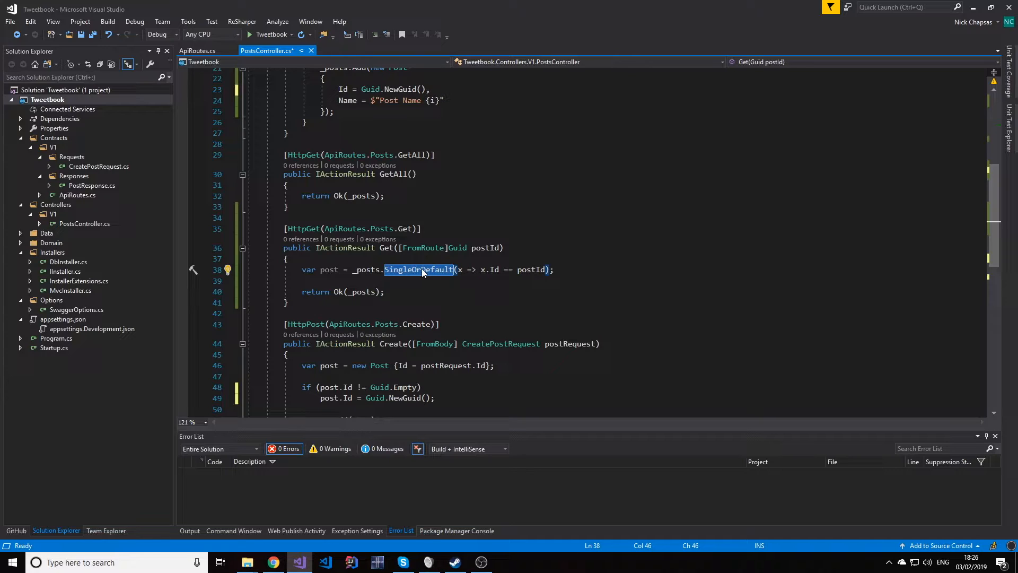
pyautogui.moveTo(419, 270)
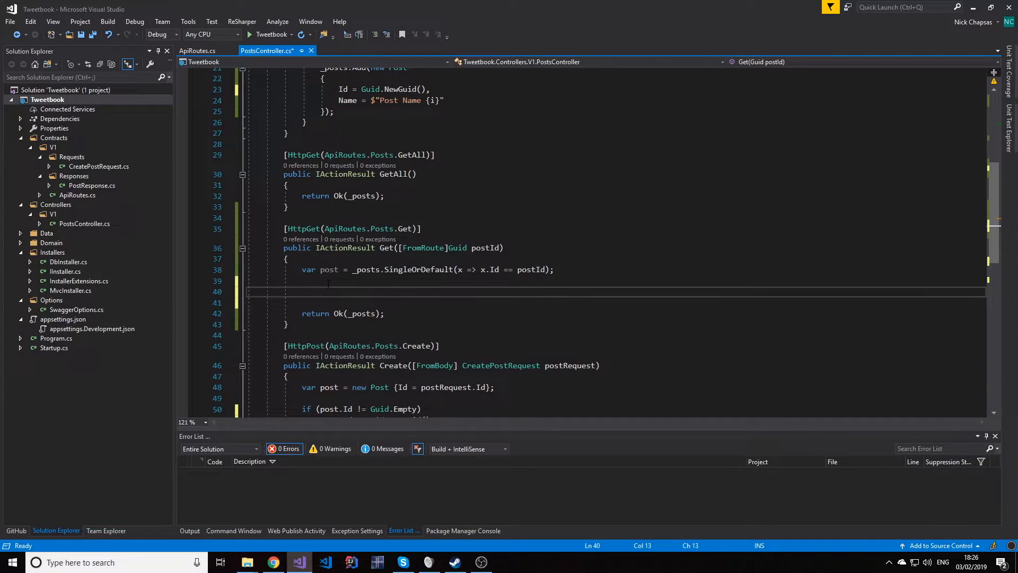
pyautogui.write('if(post)')
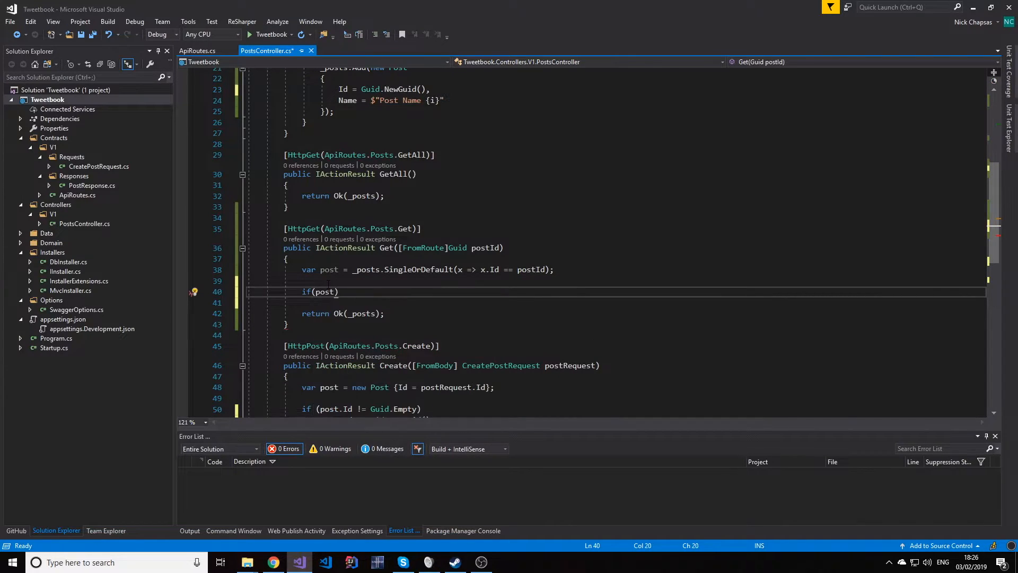
pyautogui.write('== null')
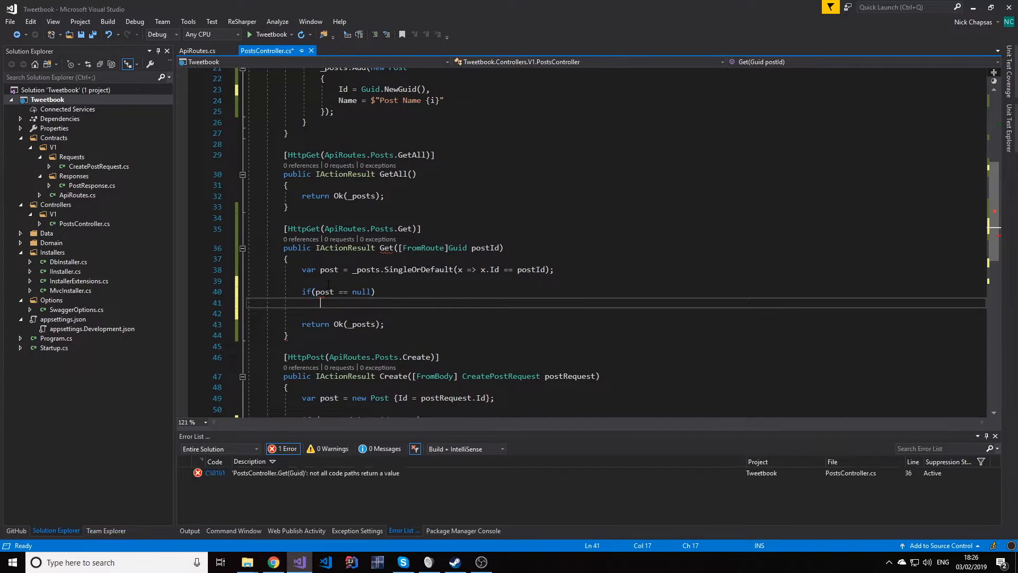
pyautogui.write('return')
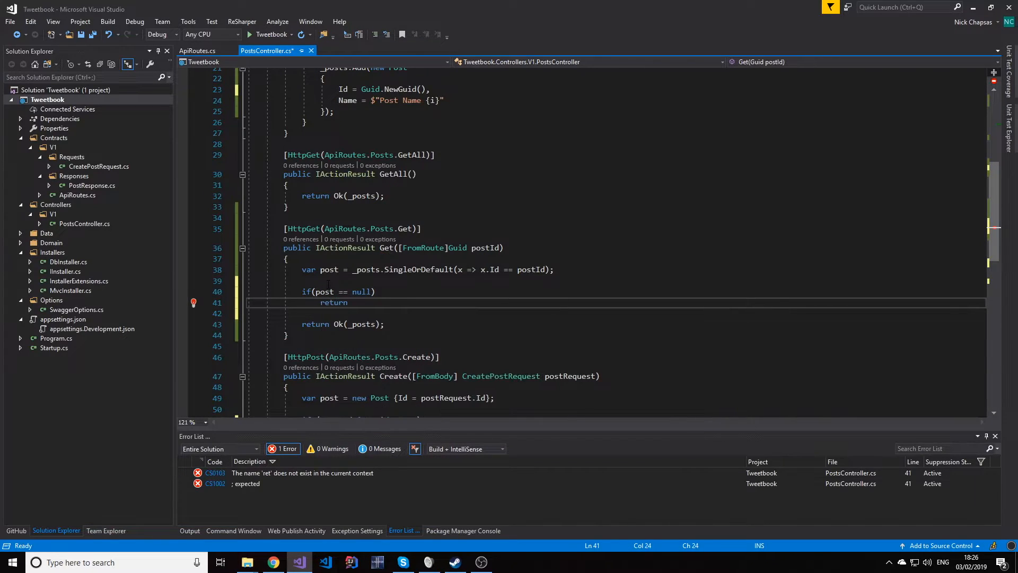
pyautogui.write('NotFound();')
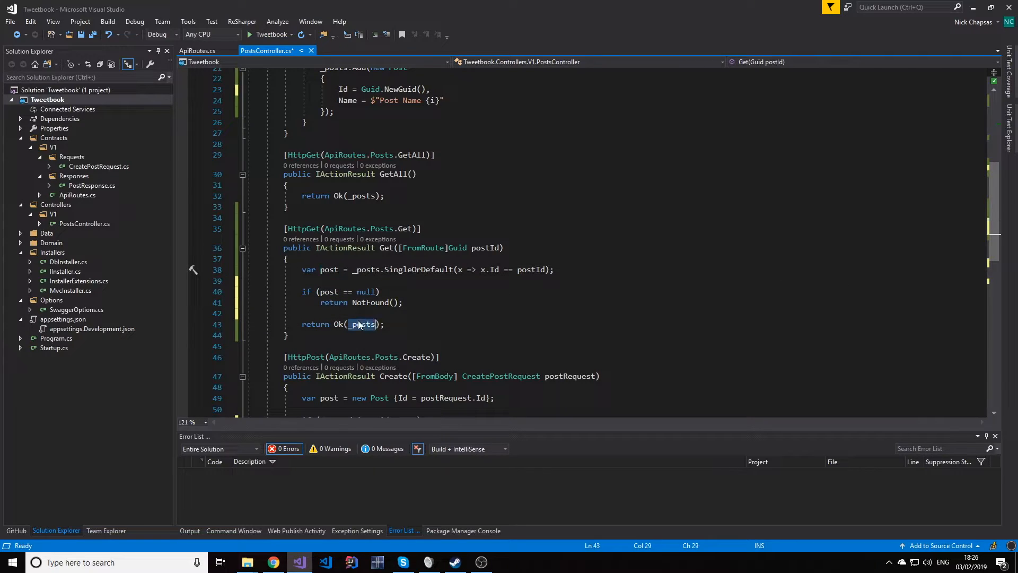
pyautogui.write('post')
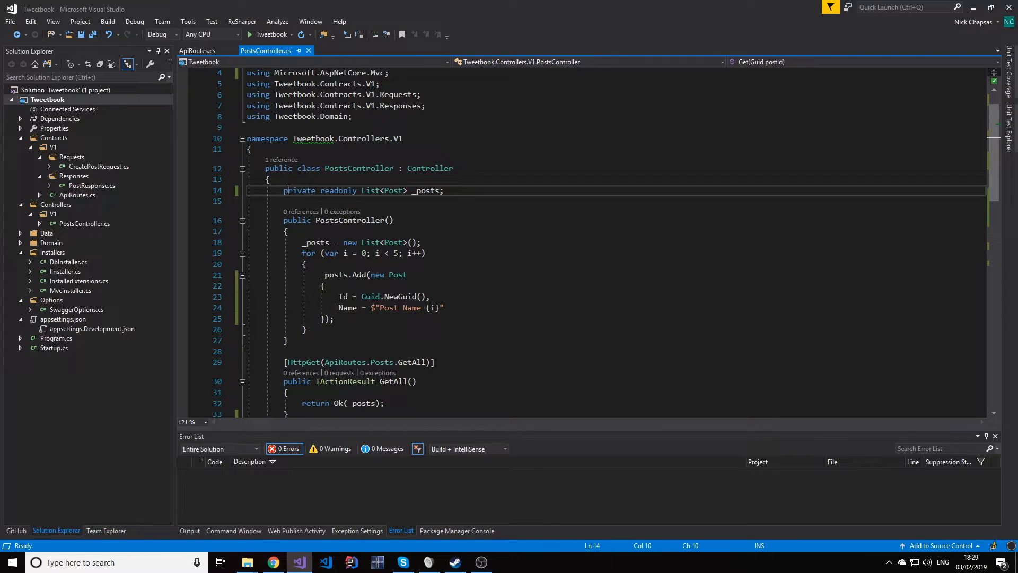
pyautogui.click(426, 191)
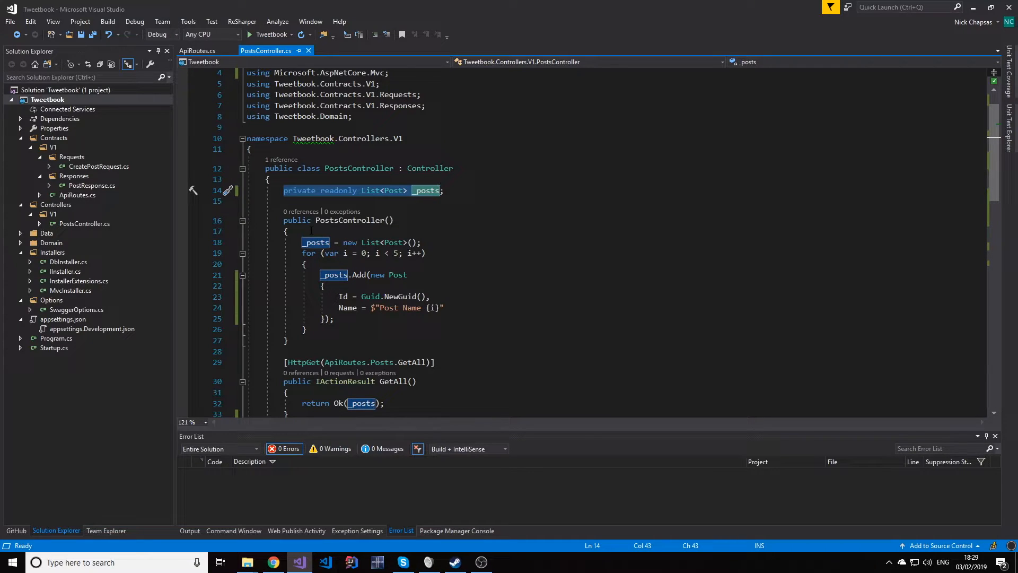
pyautogui.moveTo(217, 261)
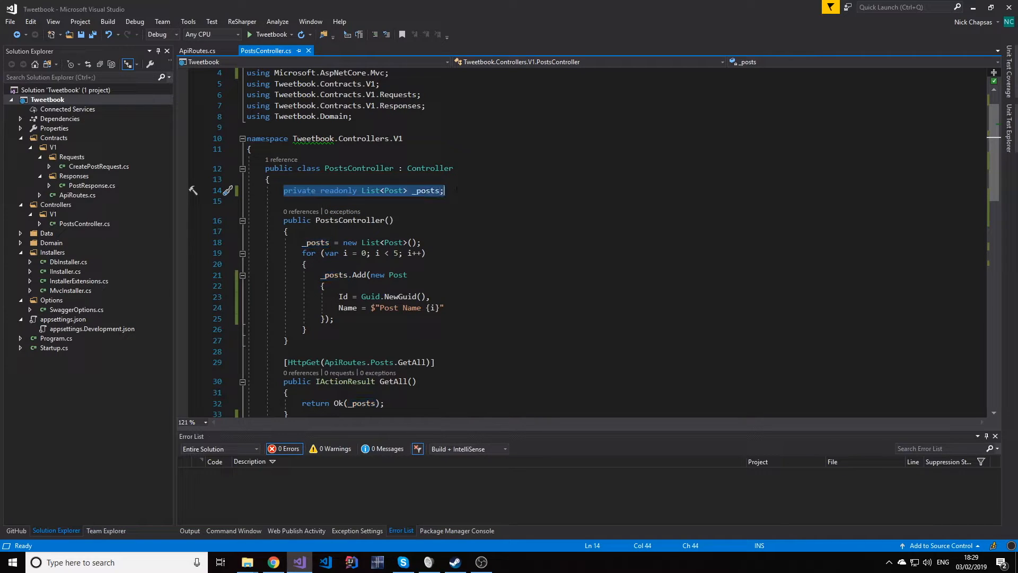
# - Select the _posts field and add a Services folder to the Tweetbook project
pyautogui.click(427, 190)
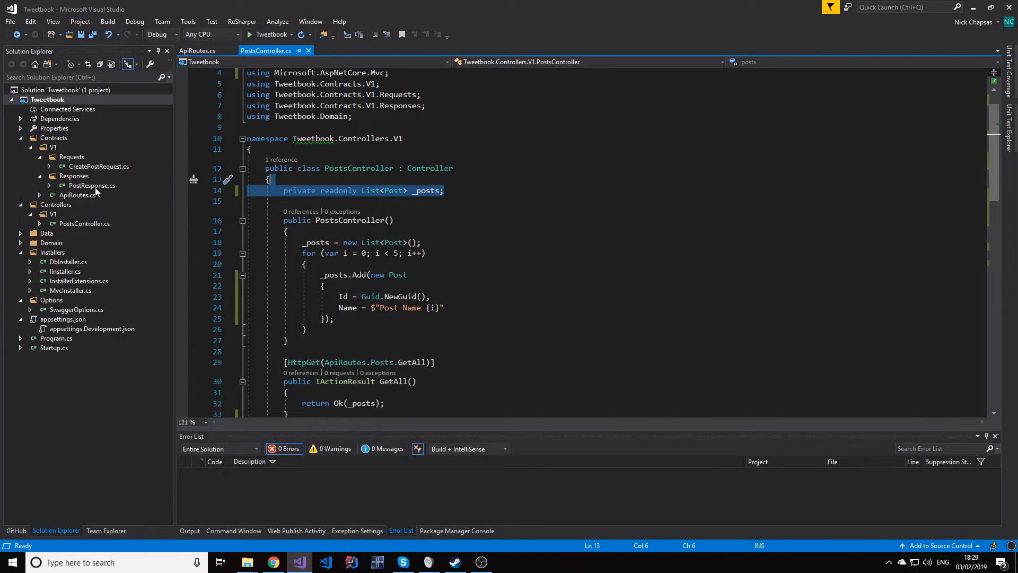
pyautogui.rightClick(47, 99)
pyautogui.write('Services')
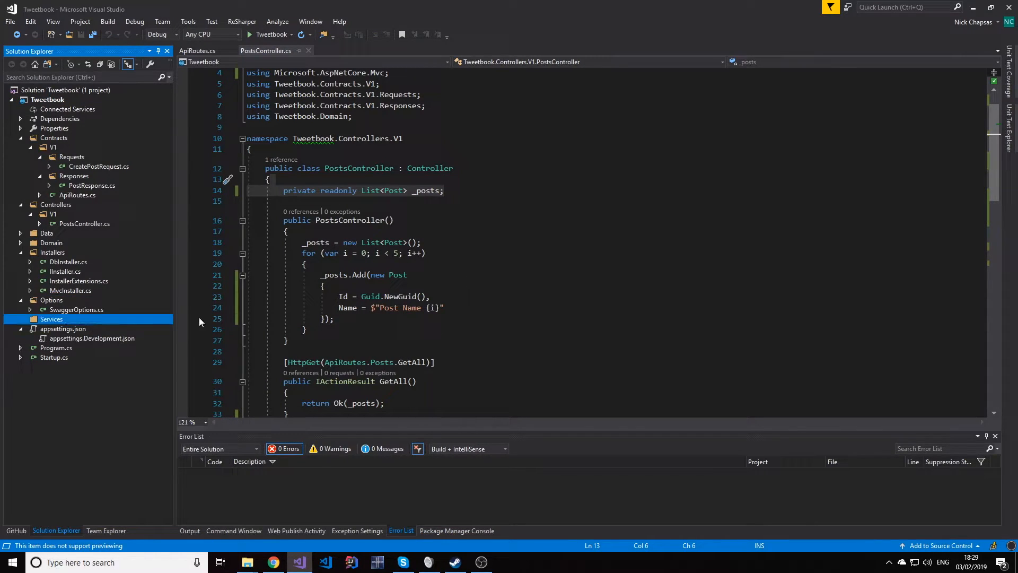
# - Create an empty IPostService interface in the Services folder
pyautogui.rightClick(51, 319)
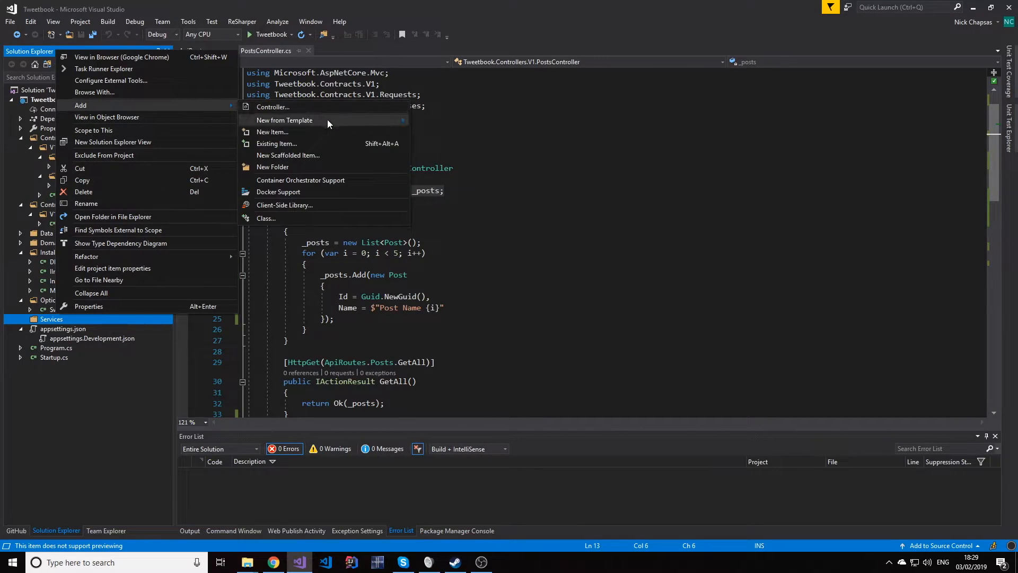
pyautogui.click(272, 132)
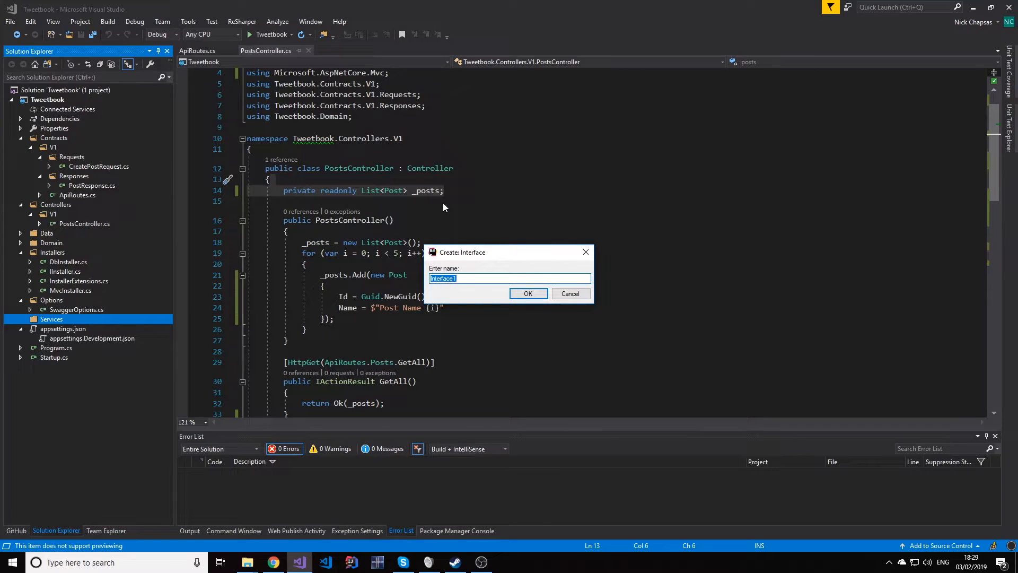
pyautogui.write('IPostS')
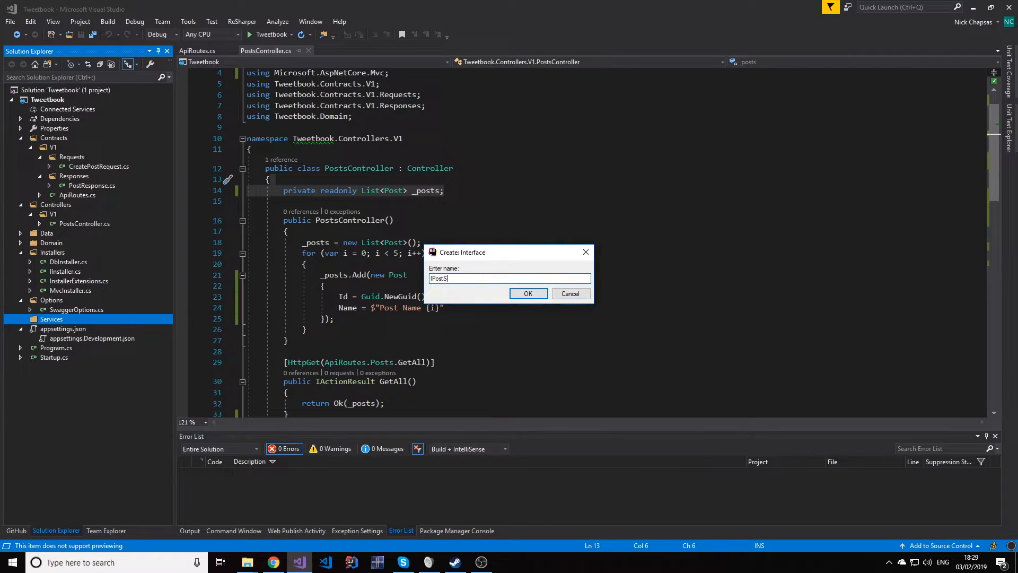
pyautogui.click(570, 293)
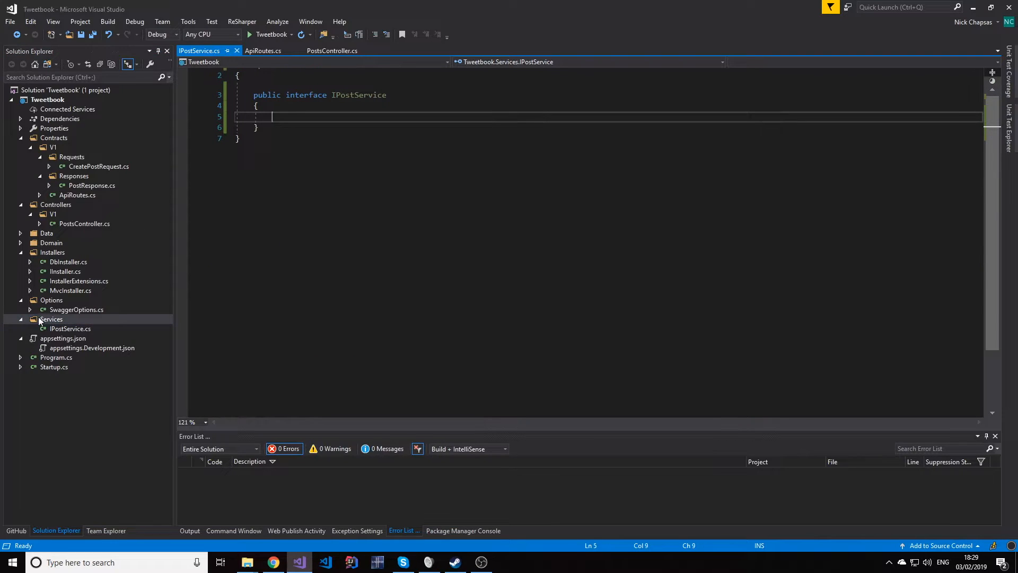
pyautogui.rightClick(51, 319)
pyautogui.write('PostService')
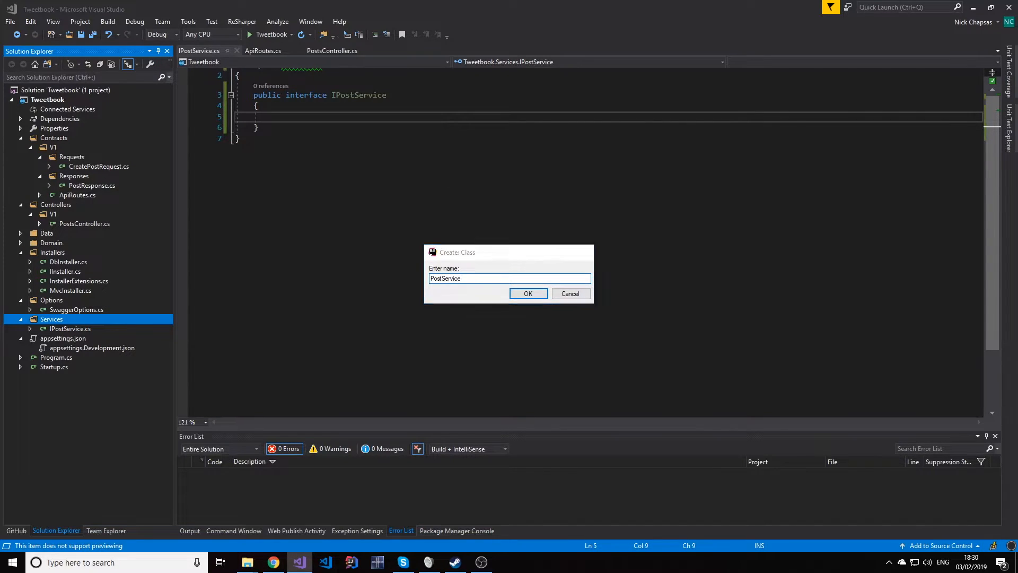
# - Create the PostService class and declare GetPosts() and GetPostById(Guid postId) in IPostService
pyautogui.click(527, 293)
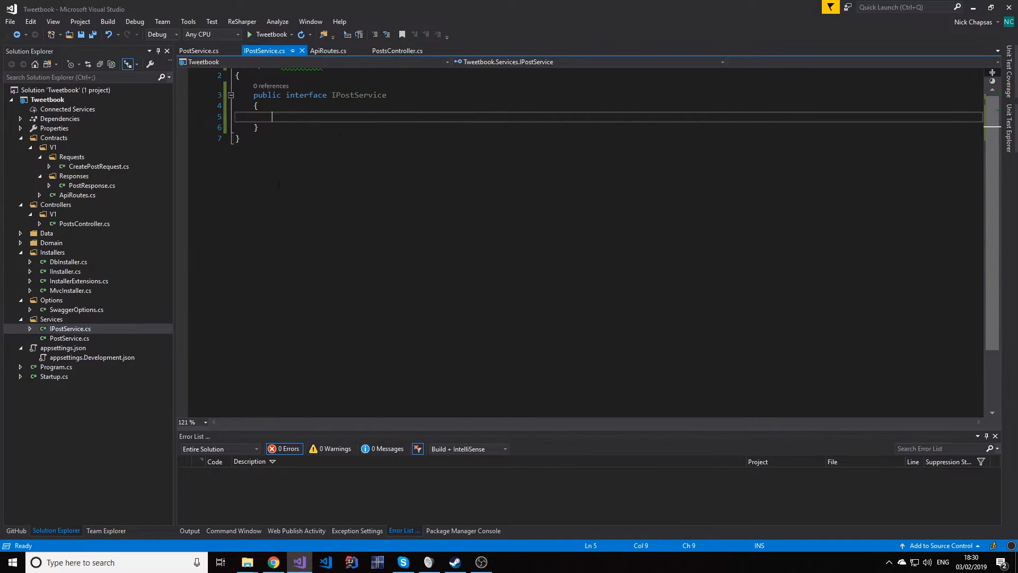
pyautogui.write('Tas')
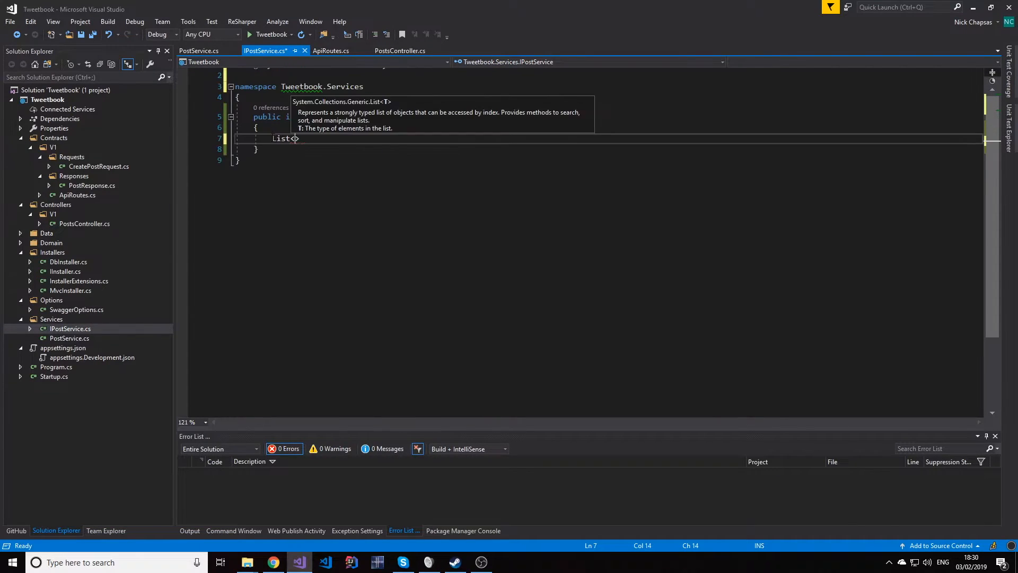
pyautogui.write('Posts')
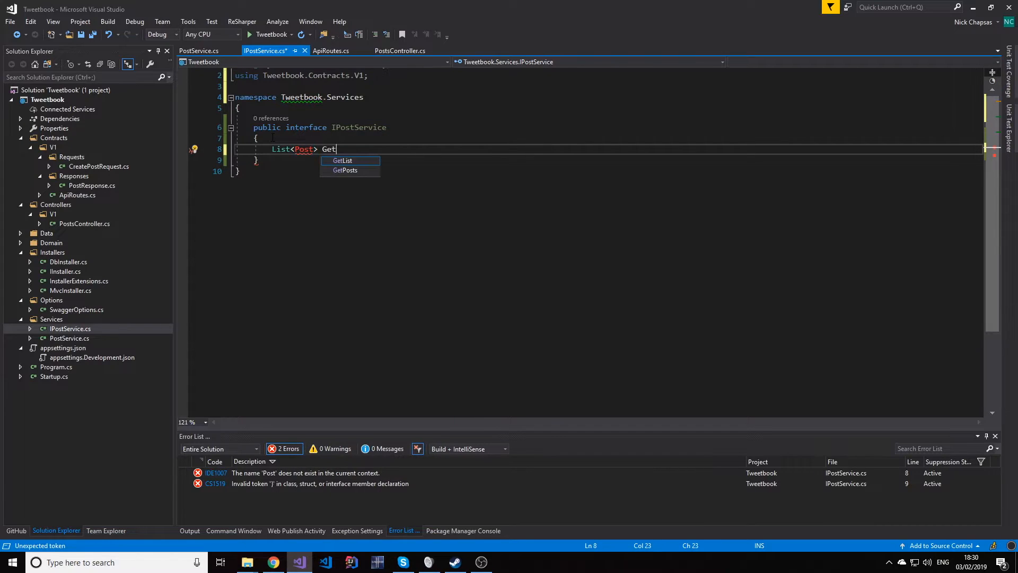
pyautogui.write('Posts();')
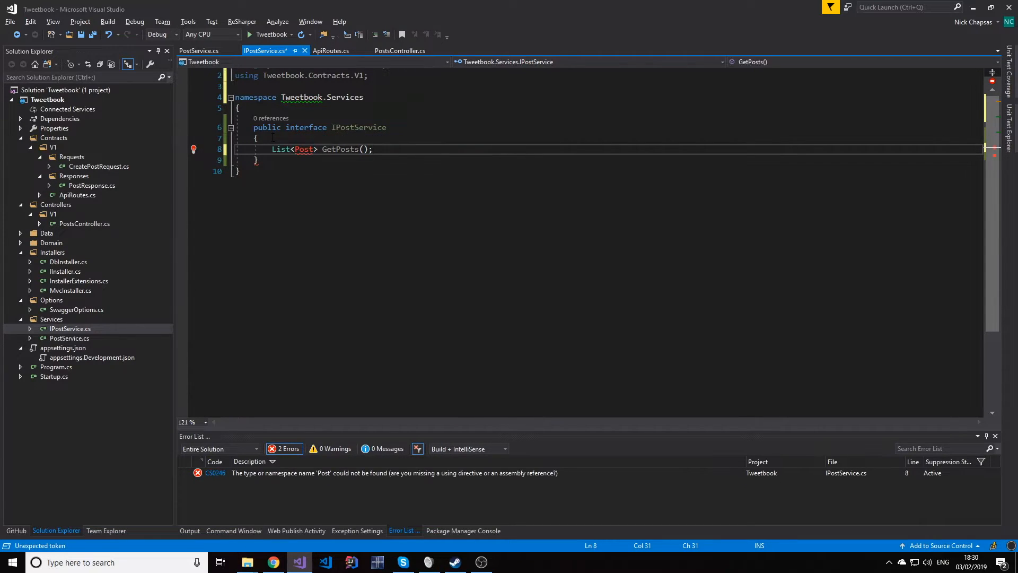
pyautogui.write('Post GetPostById')
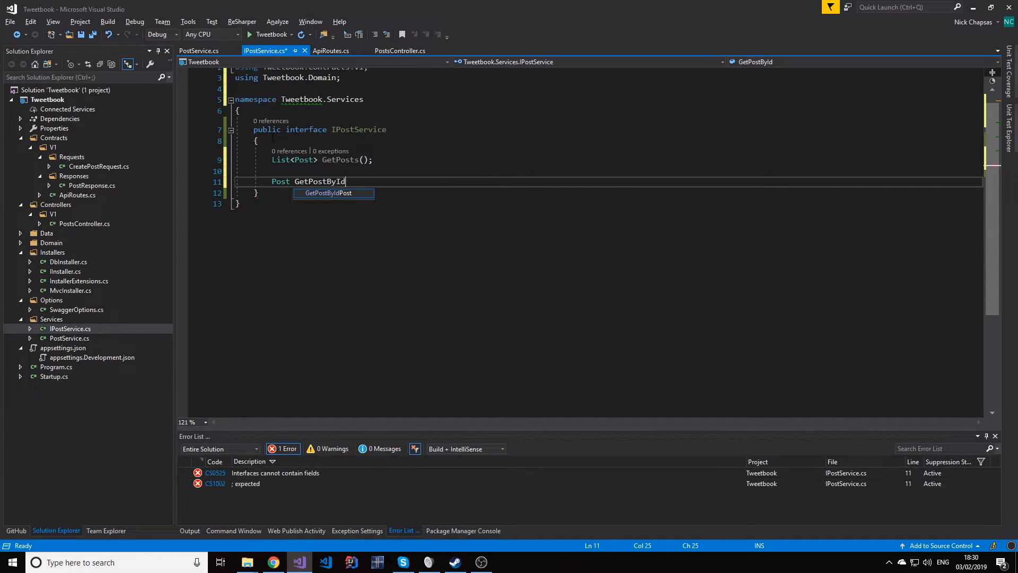
pyautogui.write('()')
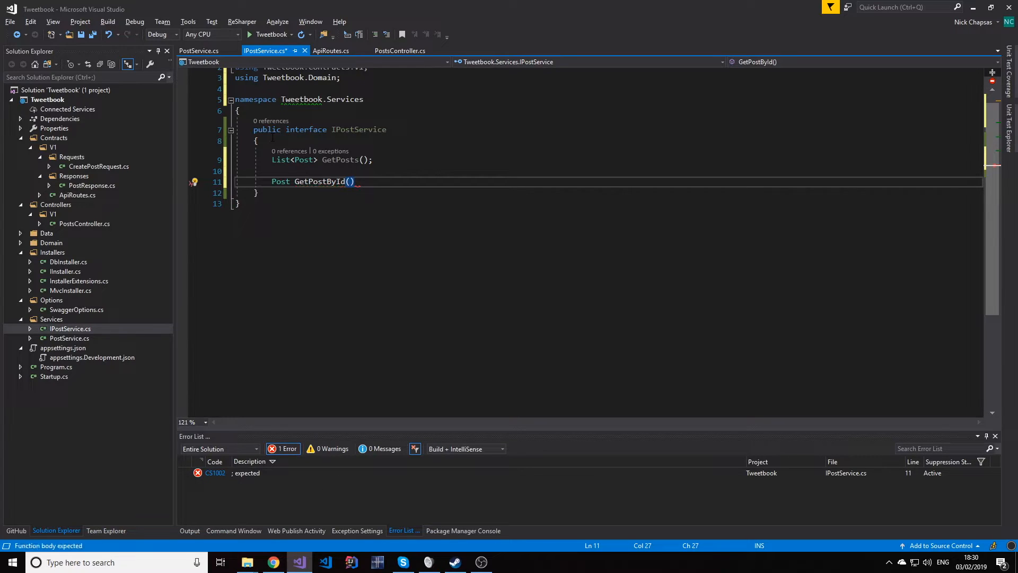
pyautogui.write('Guid postId')
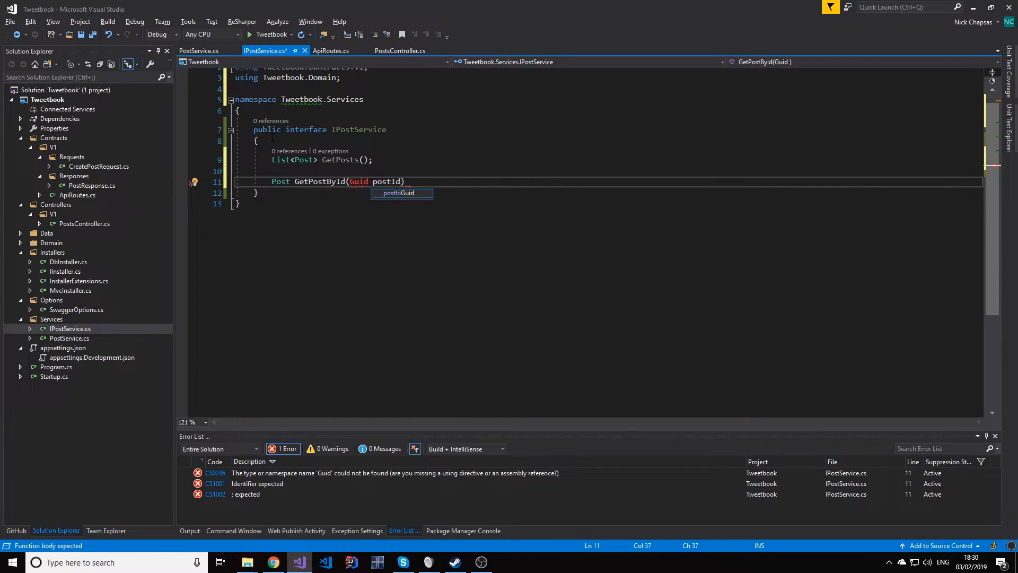
pyautogui.write(';')
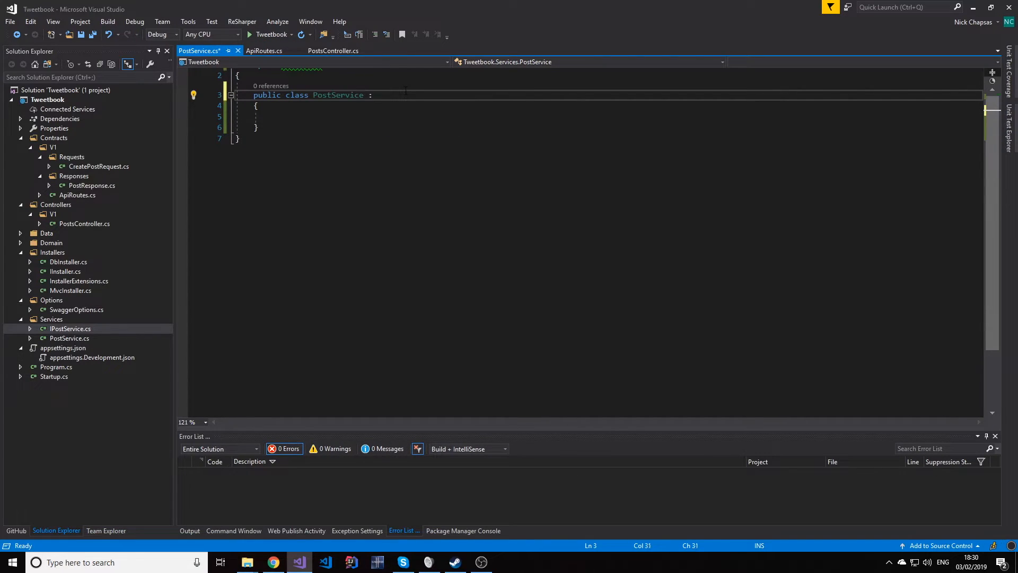
# - Implement IPostService in PostService with generated GetPosts and GetPostById stubs
pyautogui.write('IPostService')
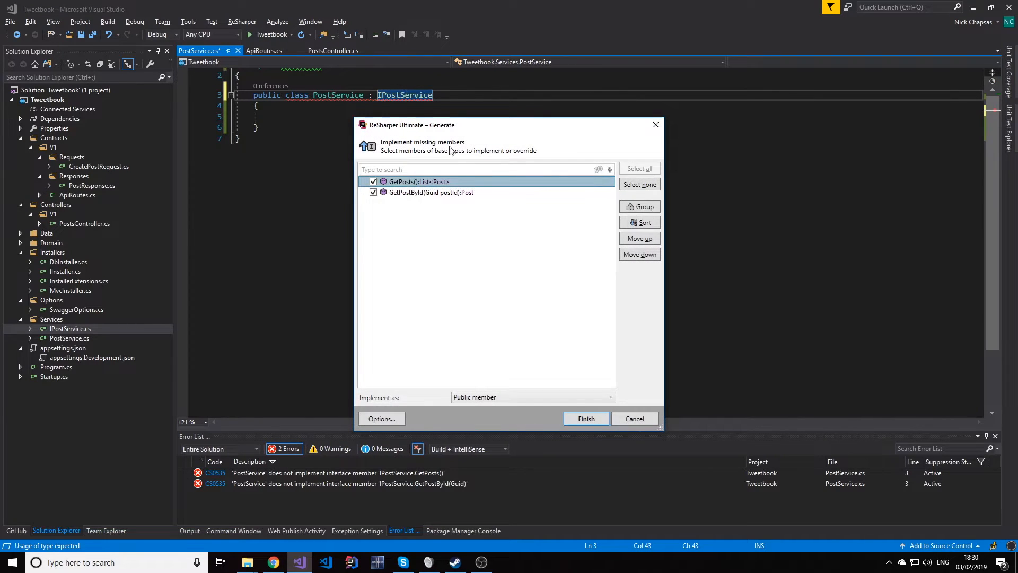
pyautogui.click(633, 419)
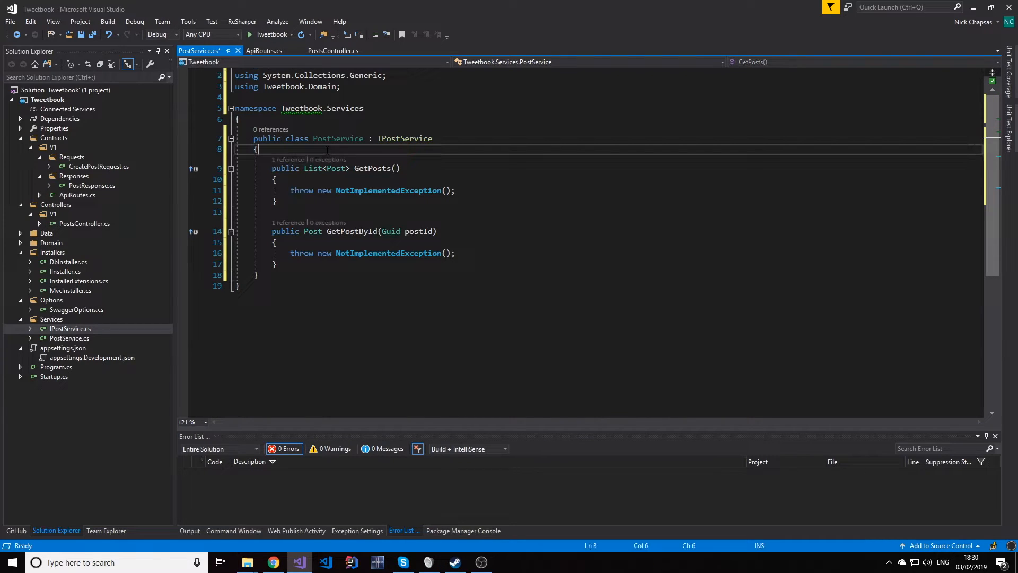
pyautogui.click(333, 51)
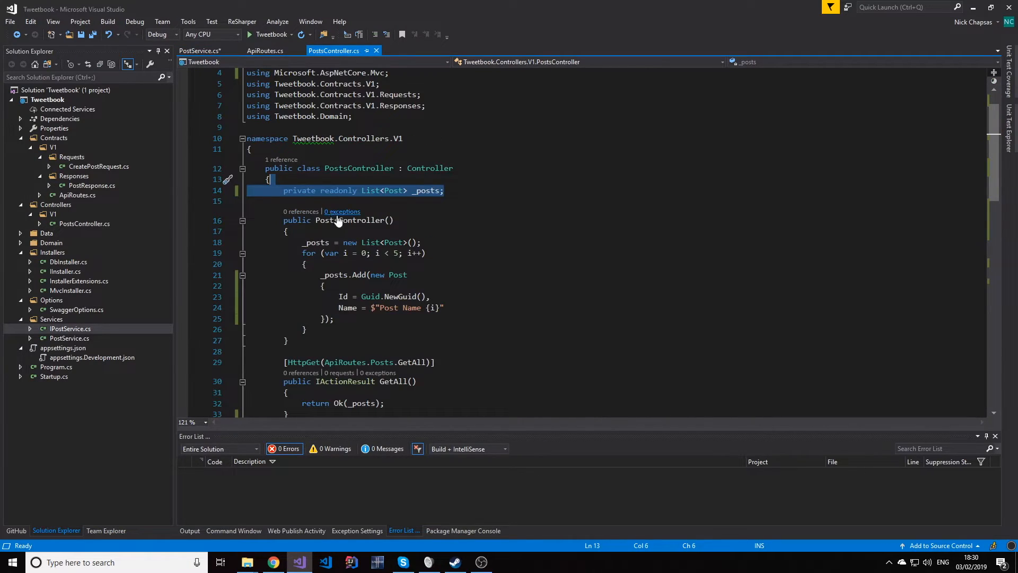
# - Move the _posts field and its seeding code from PostsController into PostService
pyautogui.press('Delete')
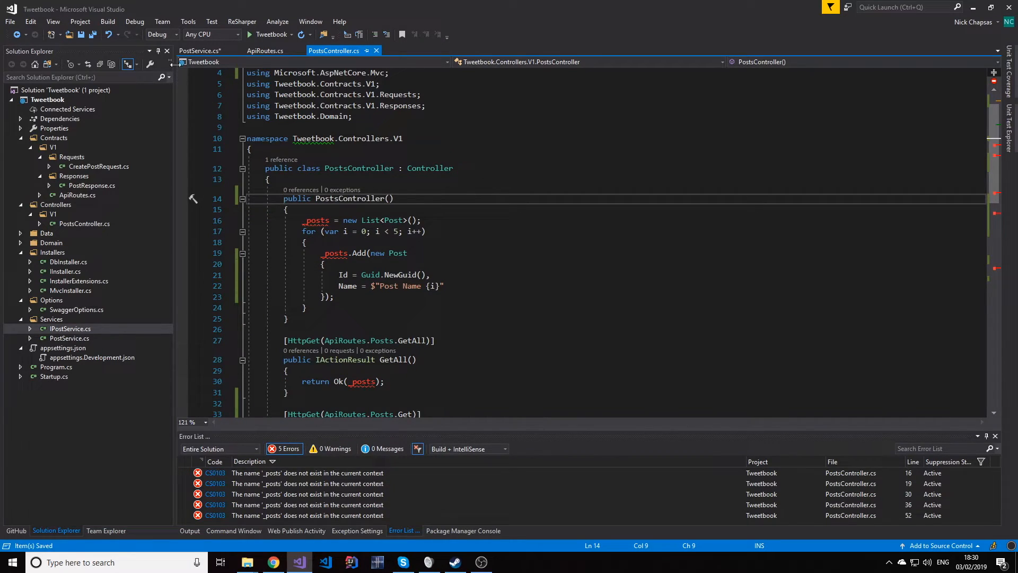
pyautogui.click(200, 51)
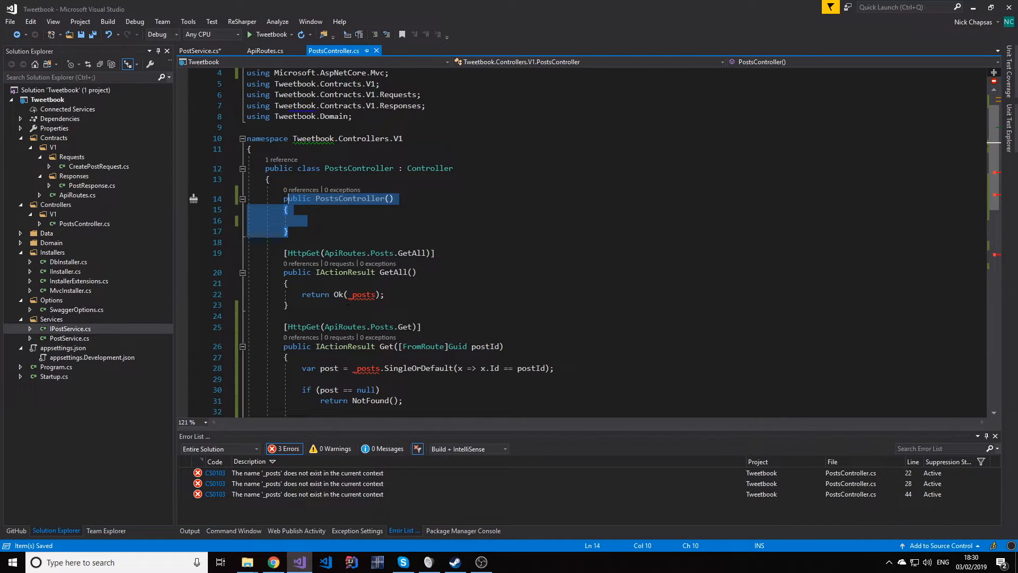
pyautogui.click(200, 51)
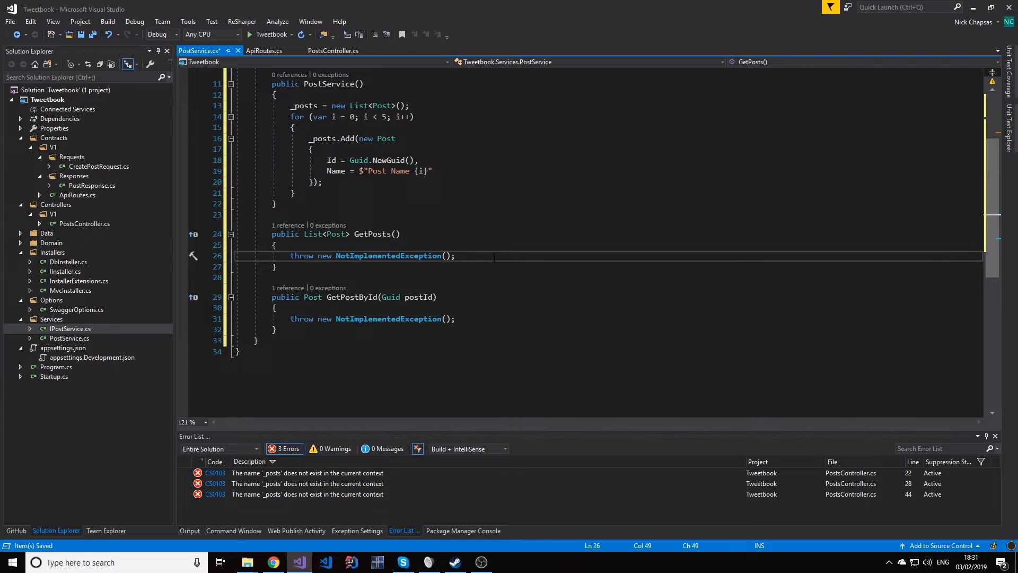
# - Implement GetPosts returning _posts and GetPostById using _posts.SingleOrDefault(x => x.Id == postId)
pyautogui.write('return')
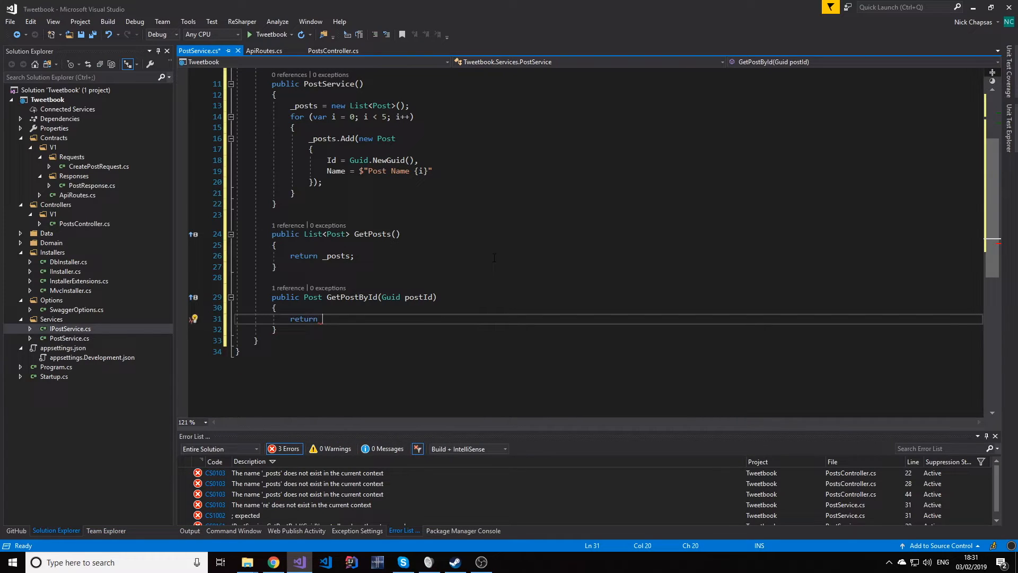
pyautogui.write('_posts.')
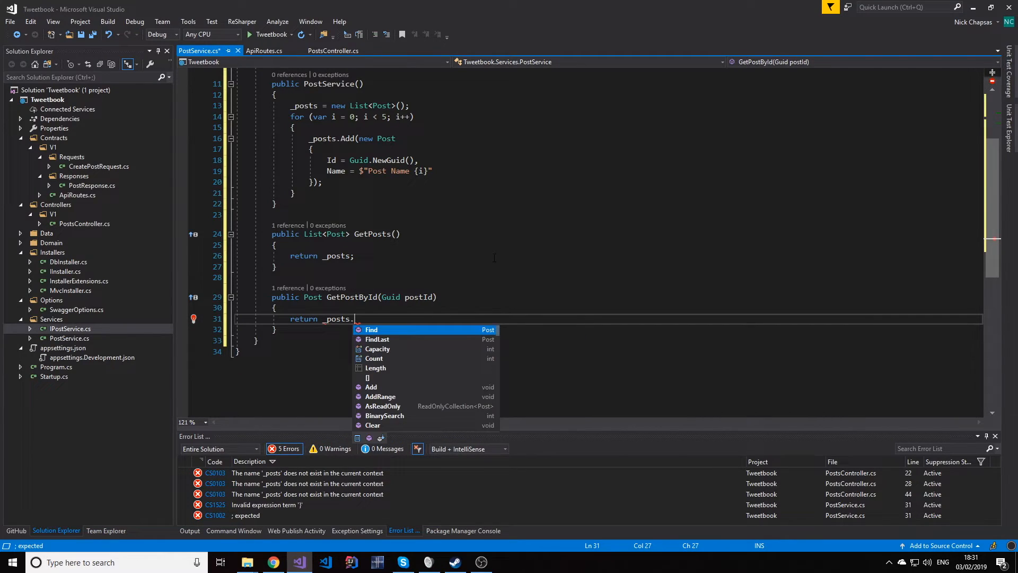
pyautogui.write('SingleOrDefault(x=>x.')
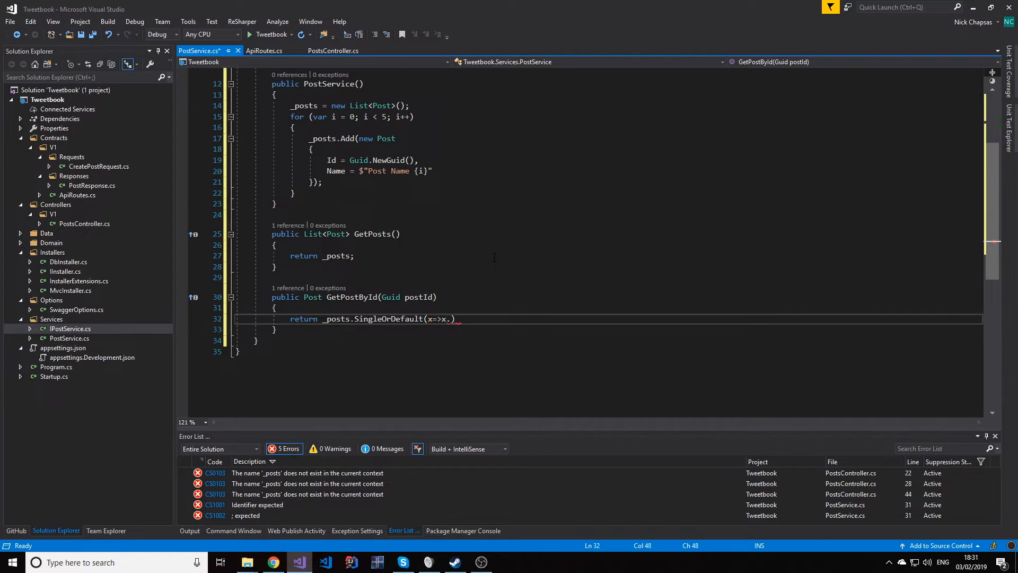
pyautogui.write('Id == po')
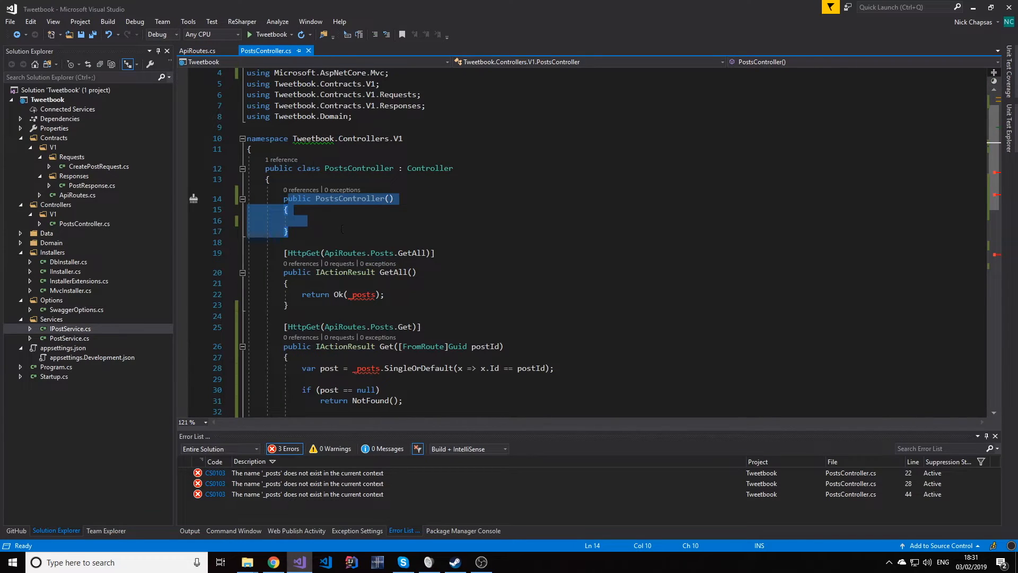
pyautogui.moveTo(67, 286)
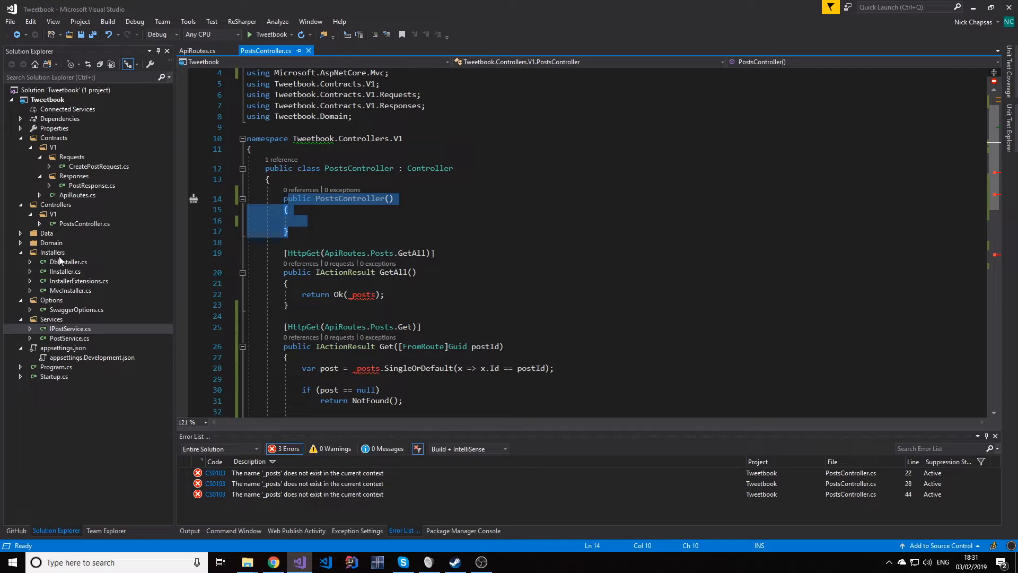
# - Add services.AddSingleton<IPostService, PostService>() to InstallServices in DbInstaller.cs
pyautogui.doubleClick(69, 261)
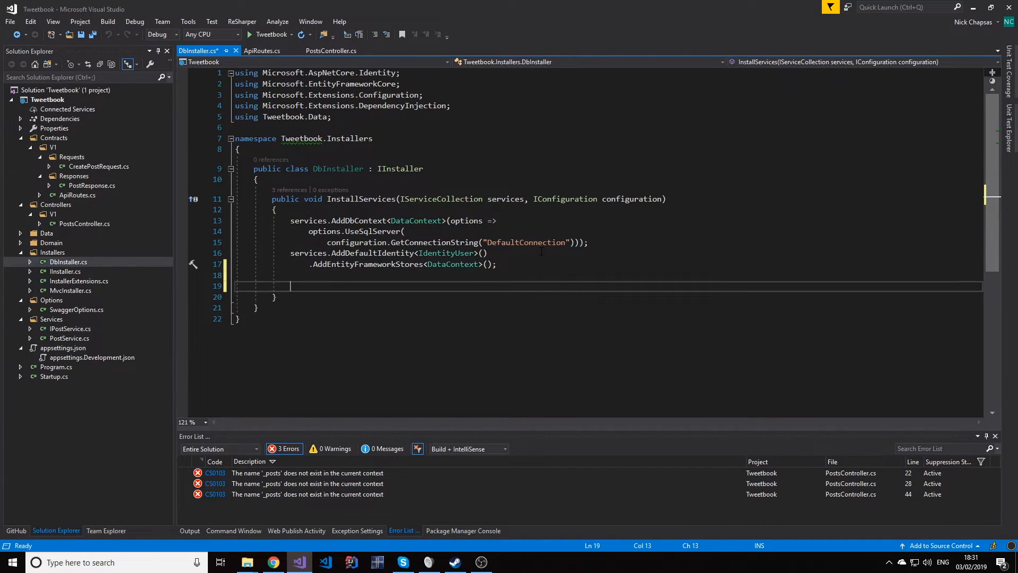
pyautogui.write('services.')
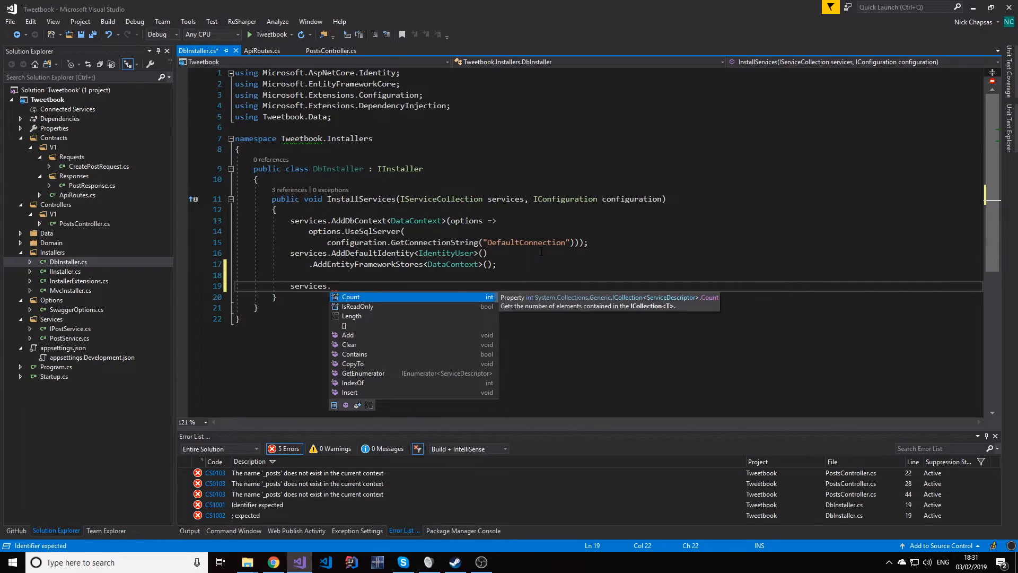
pyautogui.write('a')
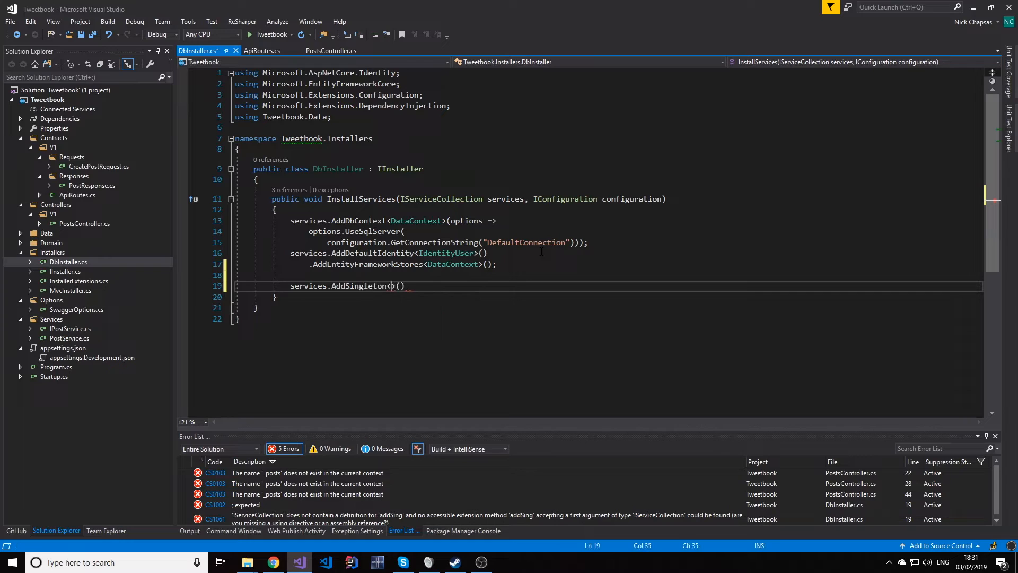
pyautogui.write('IPost')
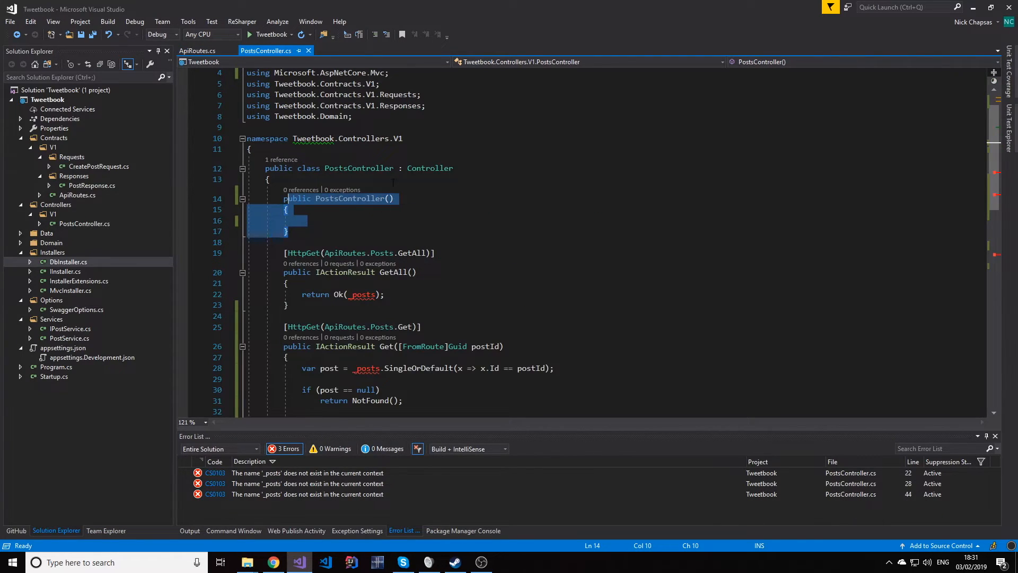
# - Add a private readonly IPostService field assigned in PostsController's constructor
pyautogui.click(292, 221)
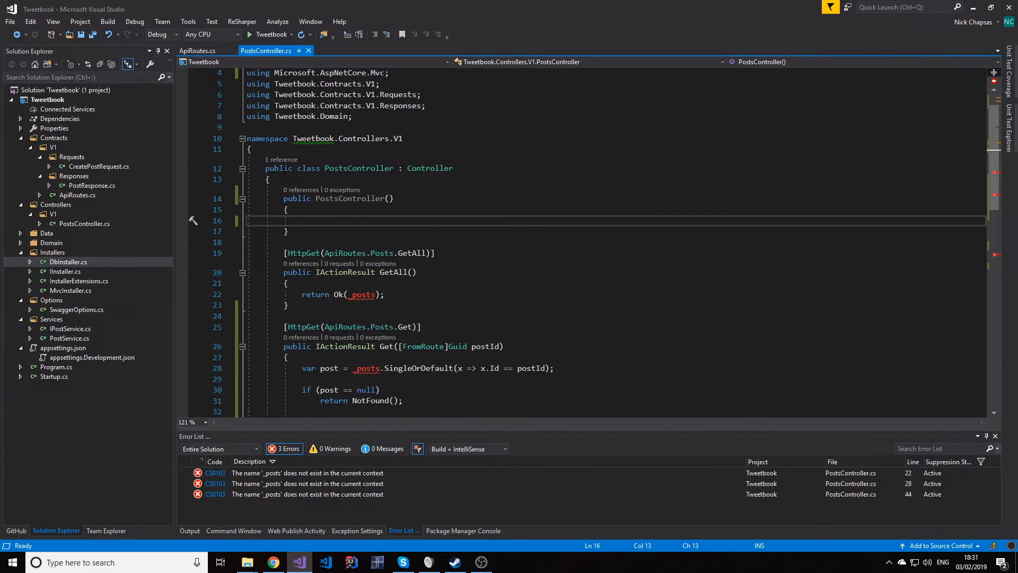
pyautogui.write('pri')
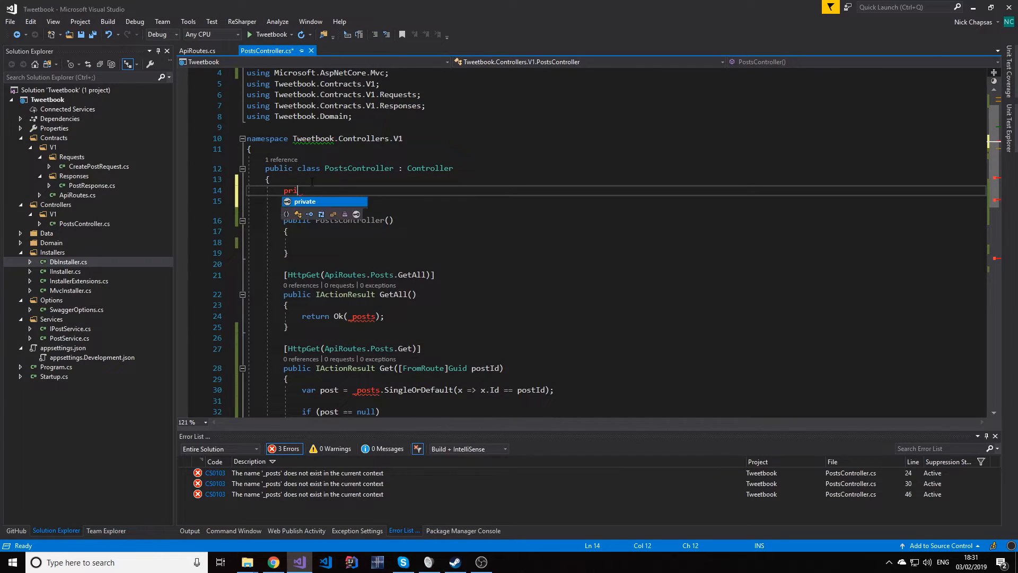
pyautogui.write('vate IPo')
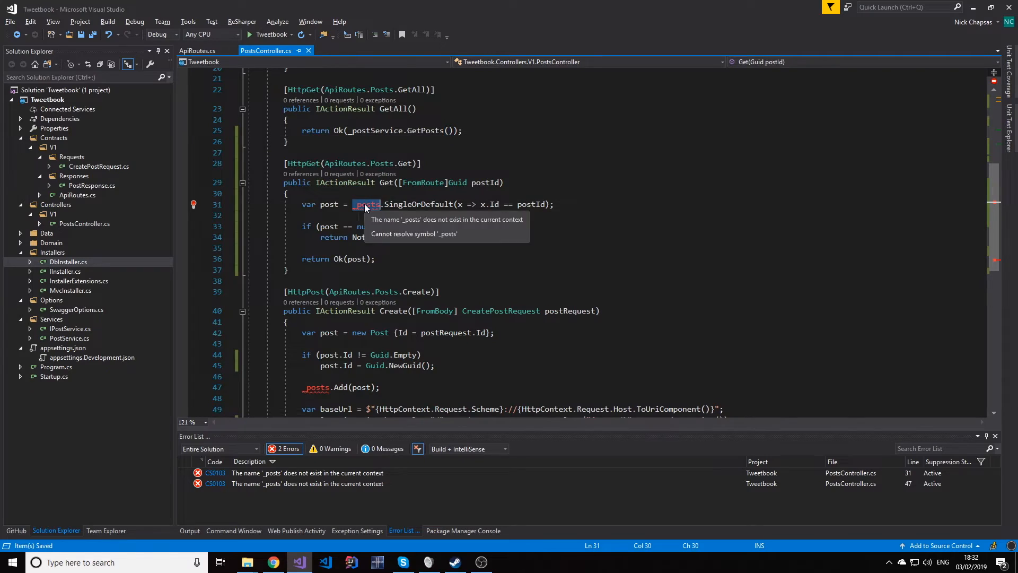
# - Replace _posts with _postService.GetPosts() and GetPostById(postId), then run the API
pyautogui.write('_postService.GetPostById(postId')
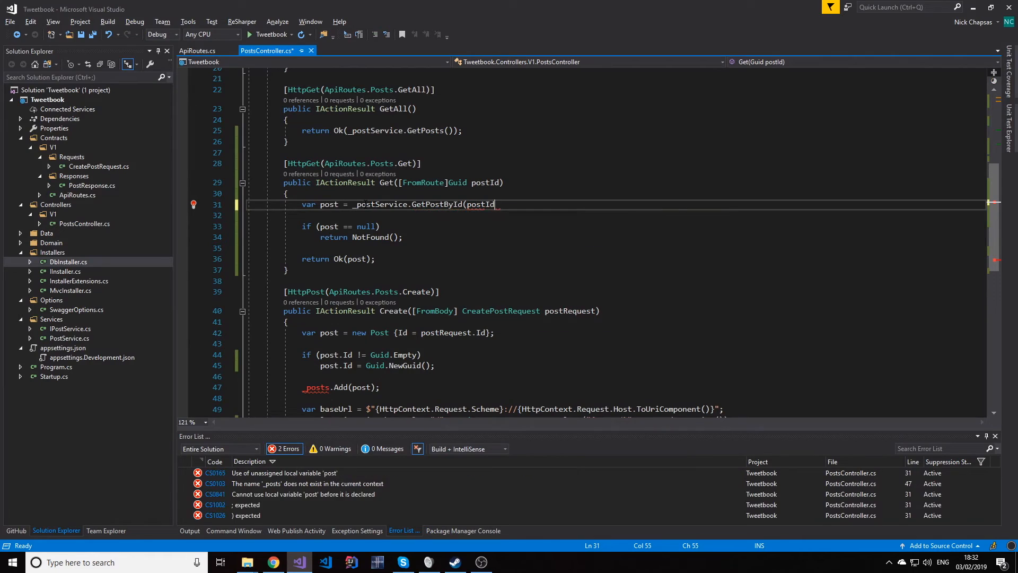
pyautogui.write(');')
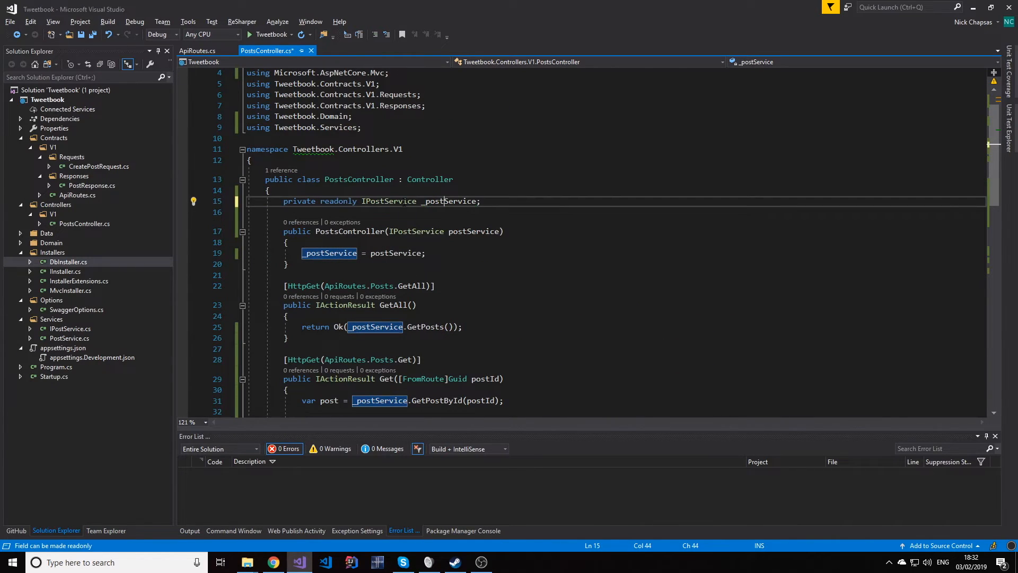
pyautogui.click(197, 51)
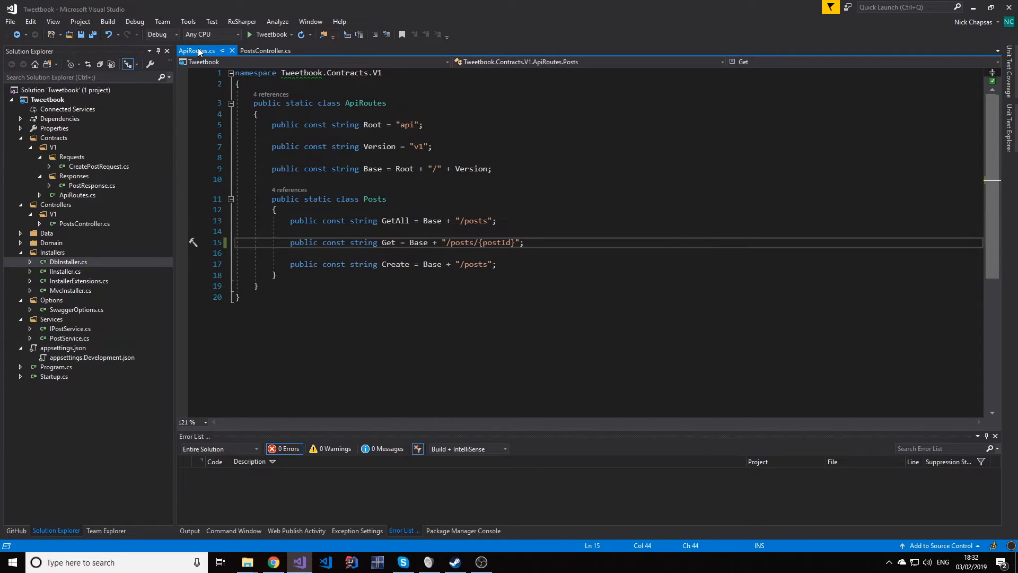
pyautogui.click(265, 51)
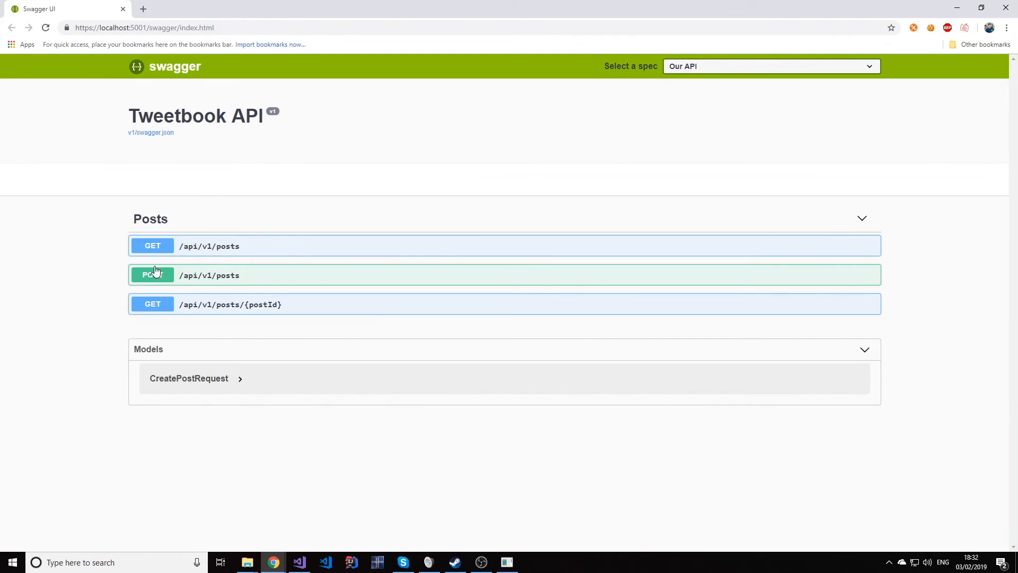
# - Execute GET /api/v1/posts to list five posts and copy Post Name 2's id
pyautogui.click(505, 264)
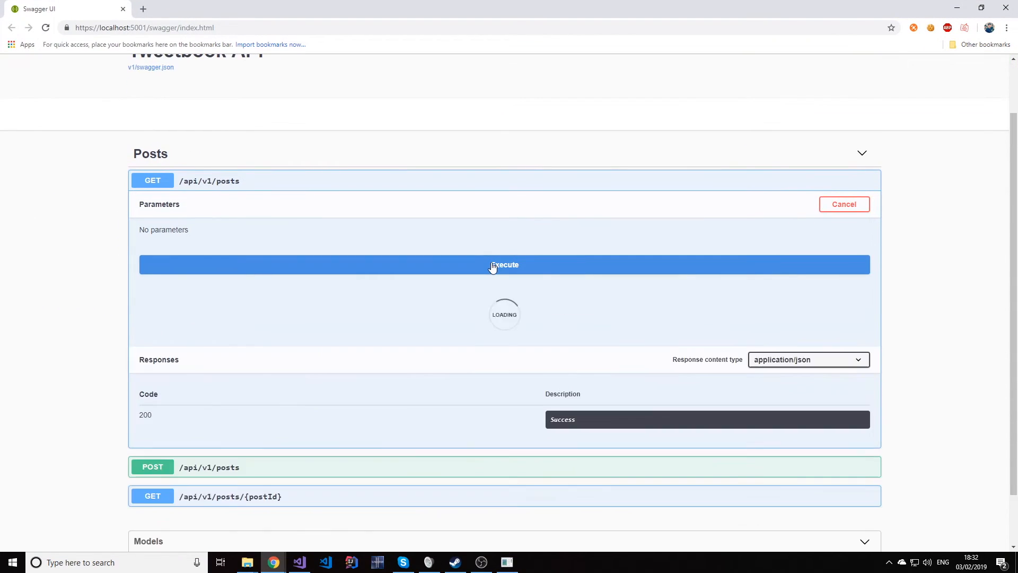
pyautogui.click(505, 264)
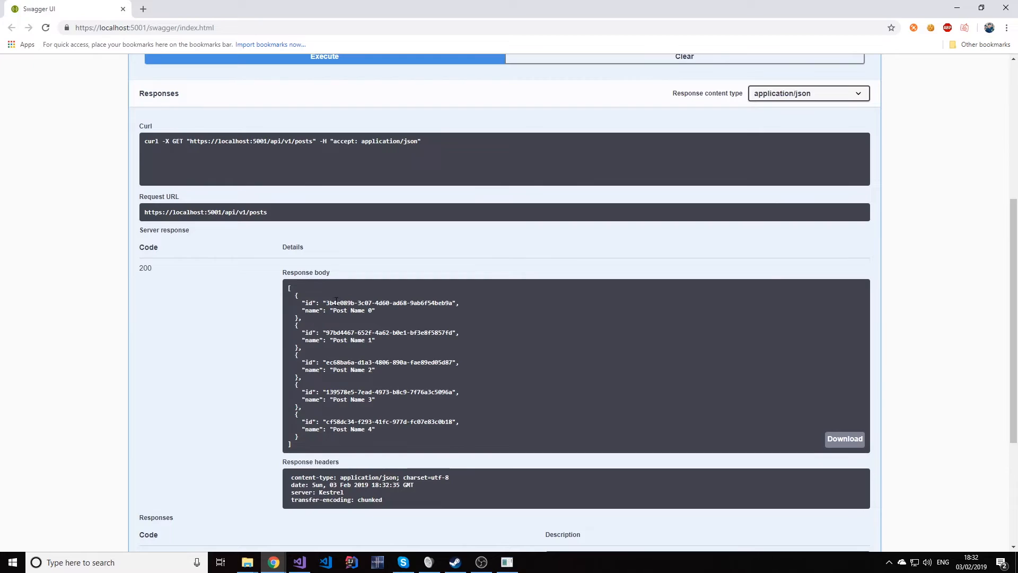
pyautogui.doubleClick(349, 303)
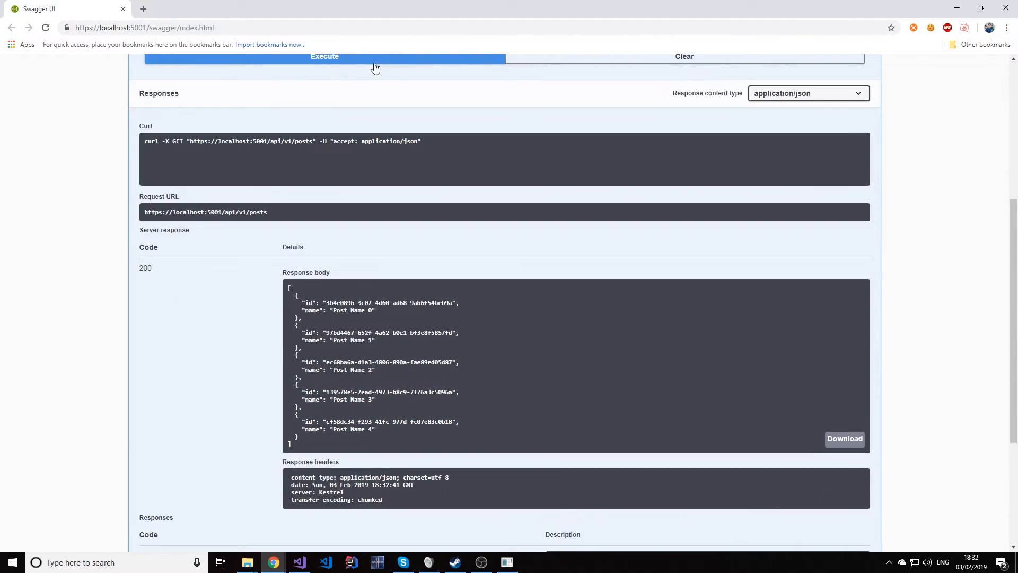
pyautogui.doubleClick(337, 303)
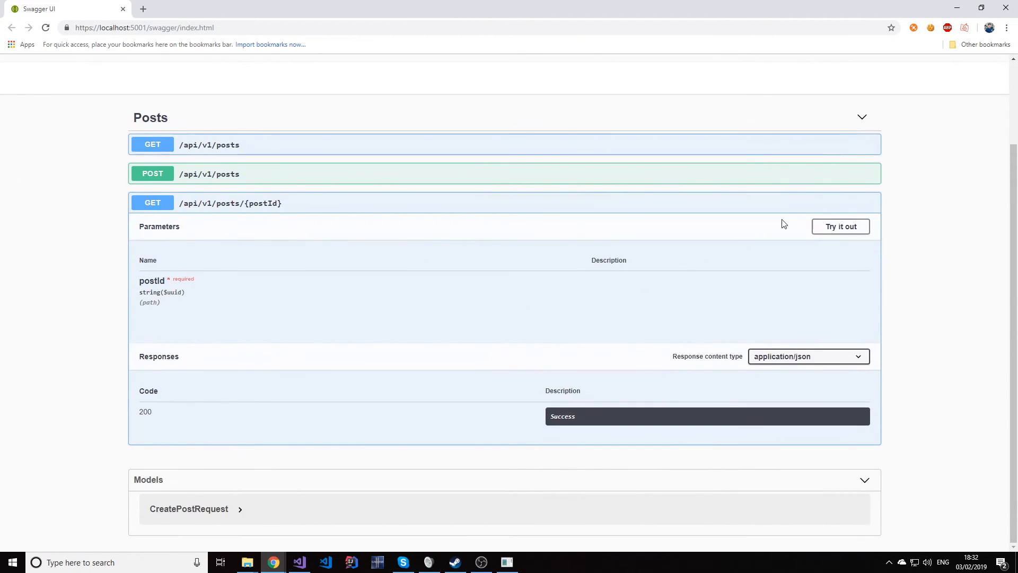
# - Fetch Post Name 2 by its id, then confirm an id ending in d82 returns 404
pyautogui.click(841, 226)
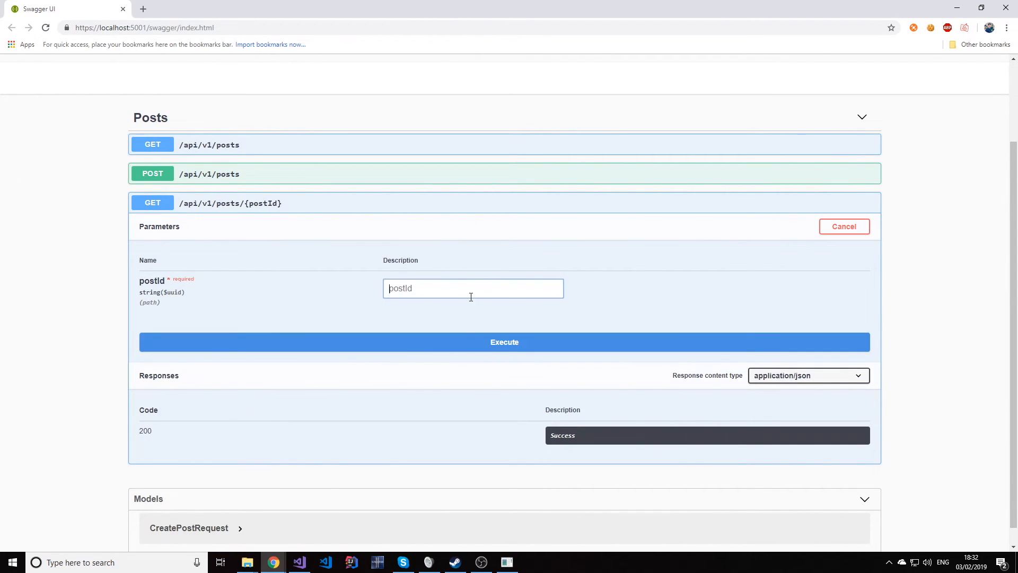
pyautogui.click(504, 342)
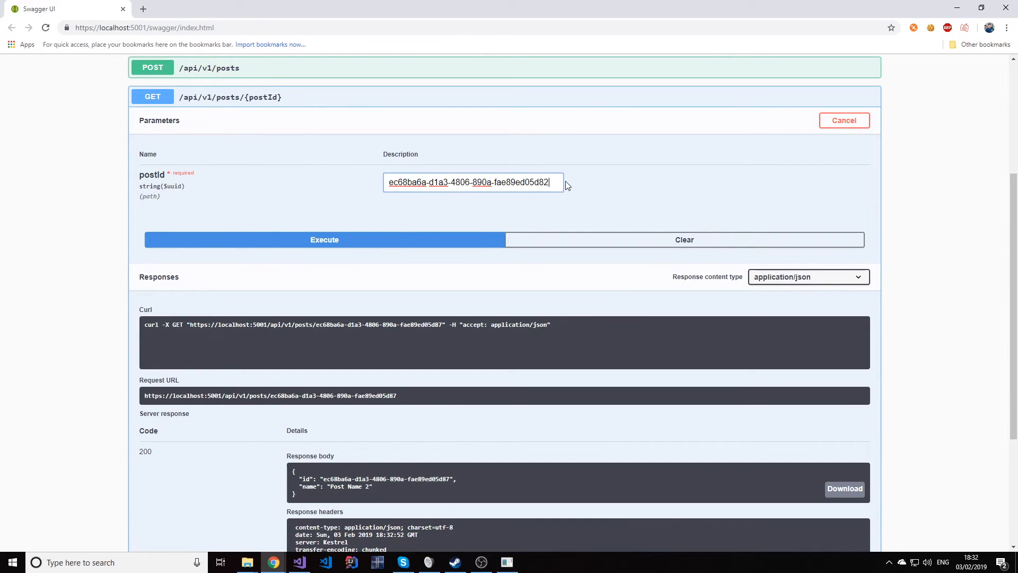
pyautogui.click(324, 239)
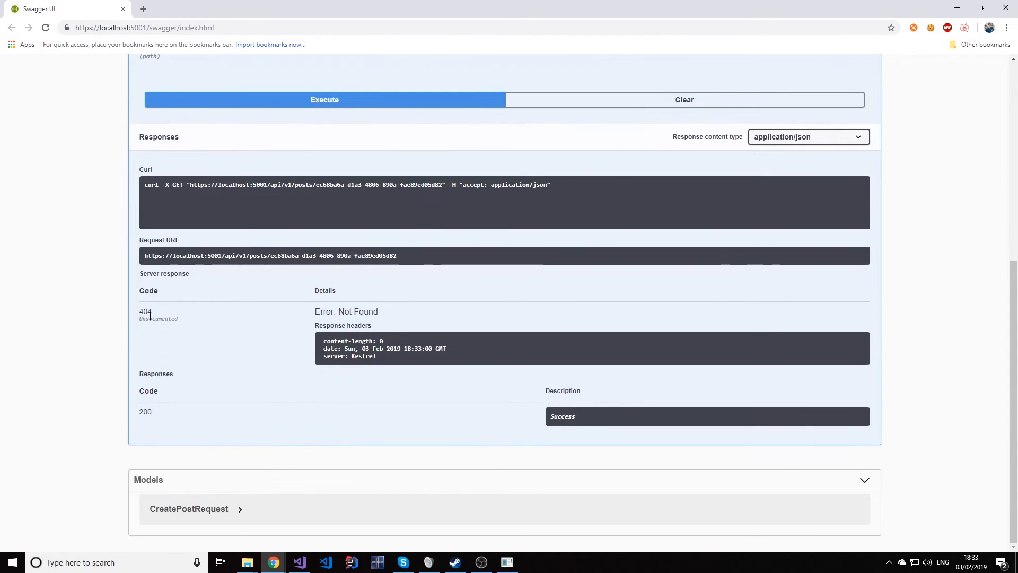
pyautogui.doubleClick(358, 312)
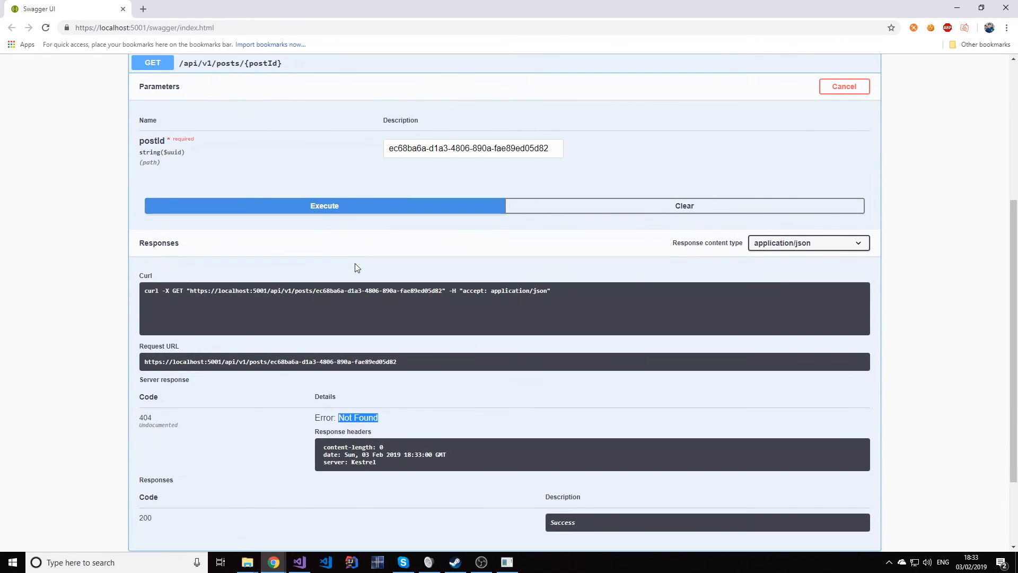
pyautogui.moveTo(329, 301)
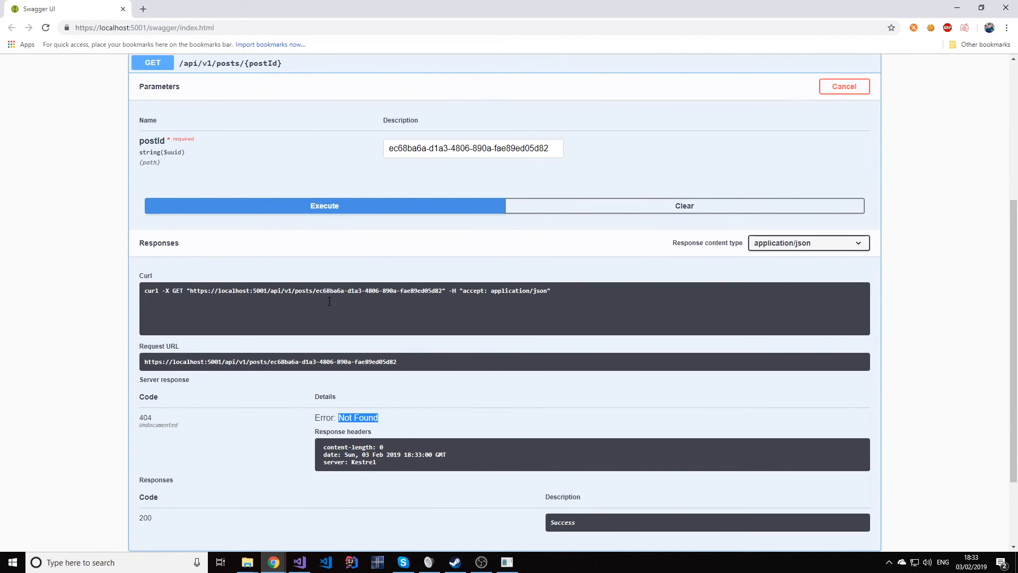